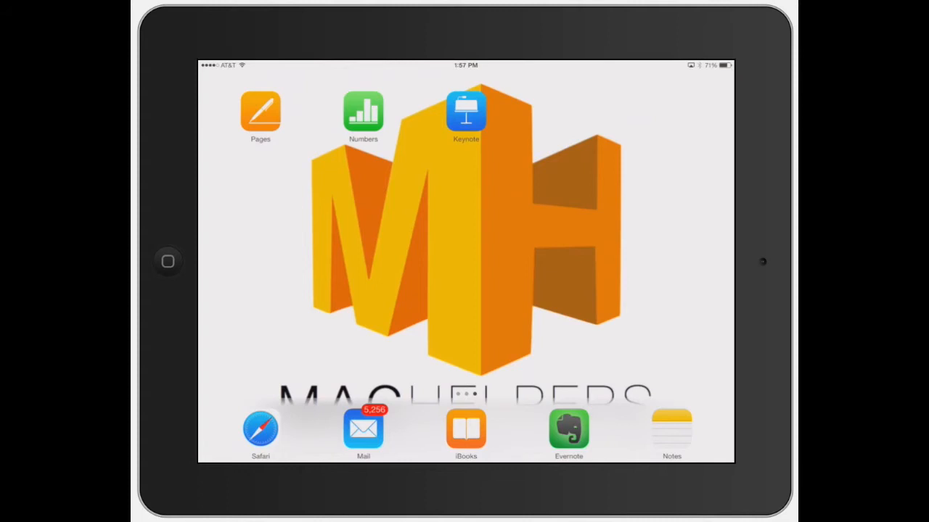
Step: Launch Pages and start a blank document holding one short line of placeholder text
left_click(259, 113)
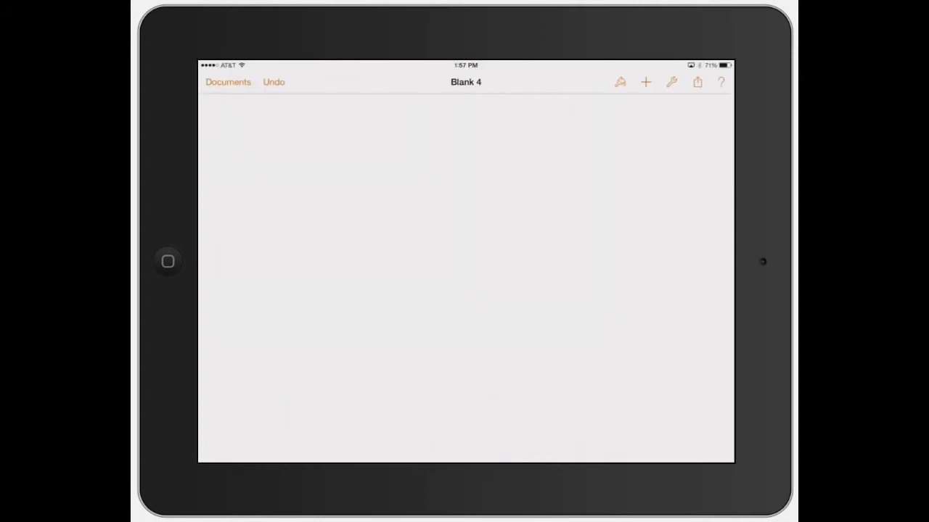
left_click(464, 217)
type("Asl ffalksndvalksdnvalknvd")
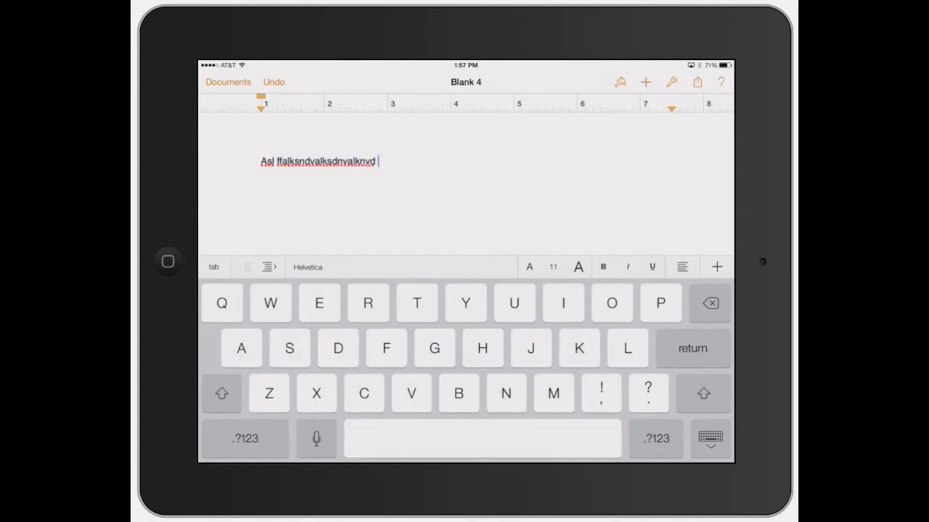
left_click(710, 438)
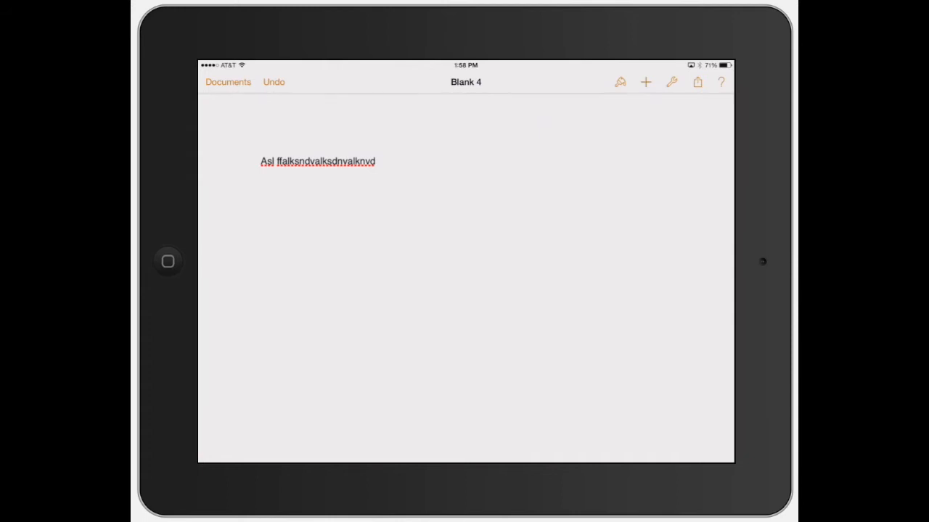
Step: Insert a text box from the objects gallery and select it
left_click(644, 81)
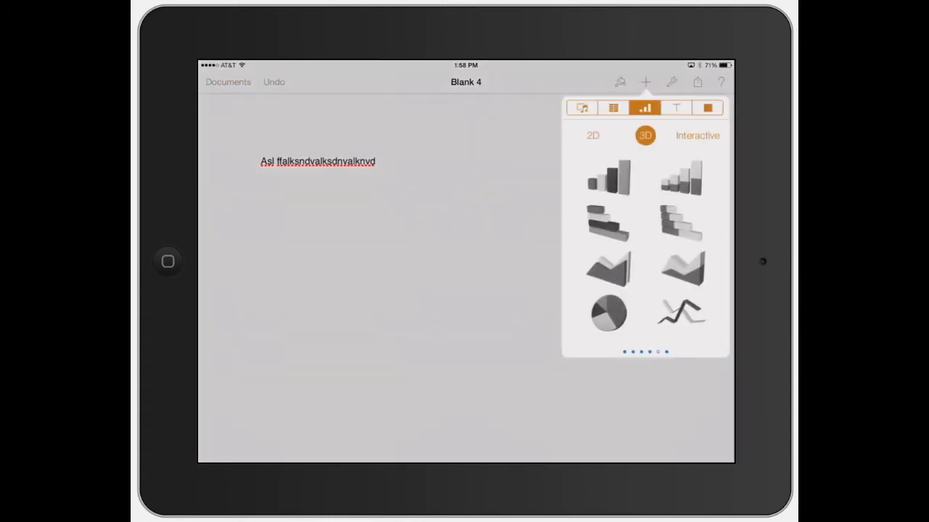
left_click(676, 107)
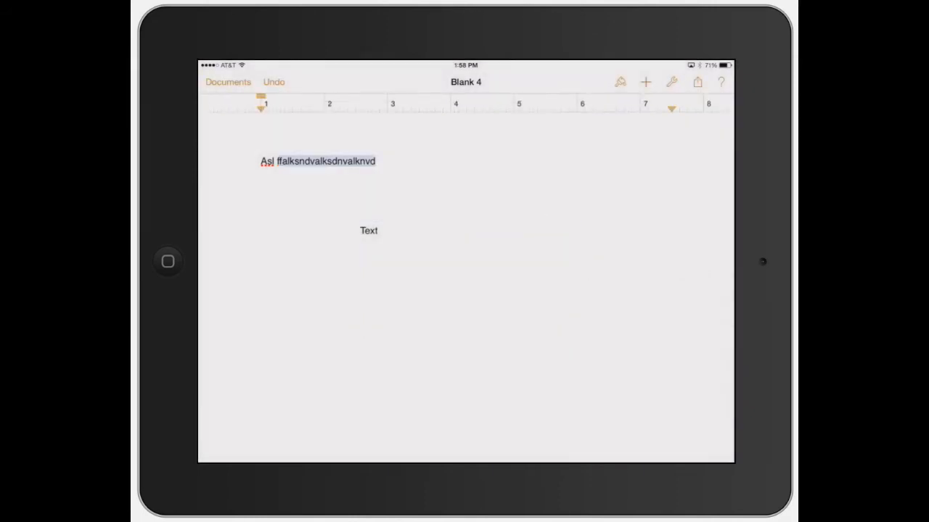
left_click(368, 230)
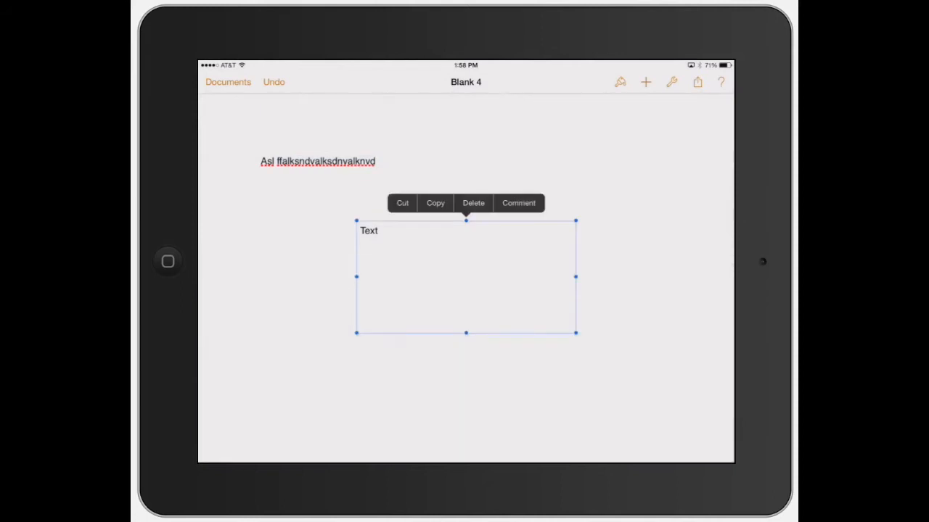
Step: Resize the text box to about 3 by 1.7 inches and nudge it down and right
left_click_drag(575, 332, 482, 256)
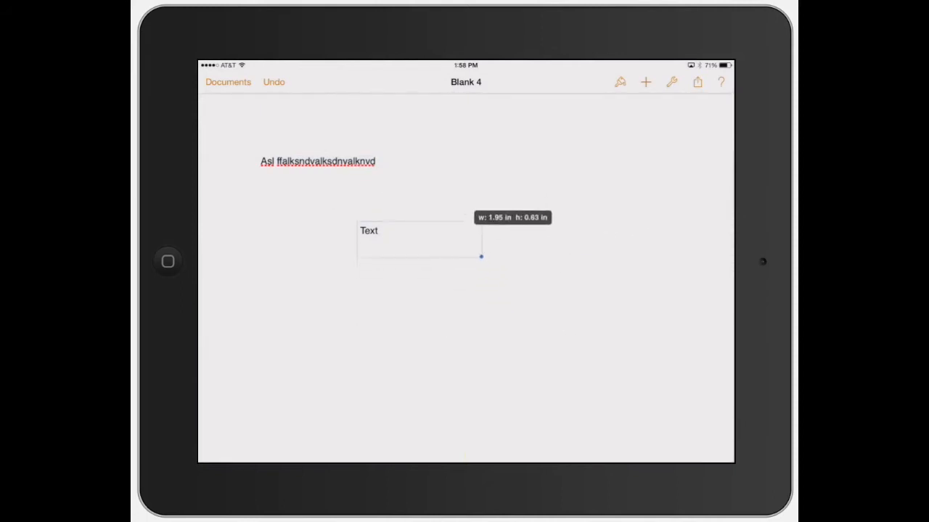
left_click_drag(482, 257, 546, 319)
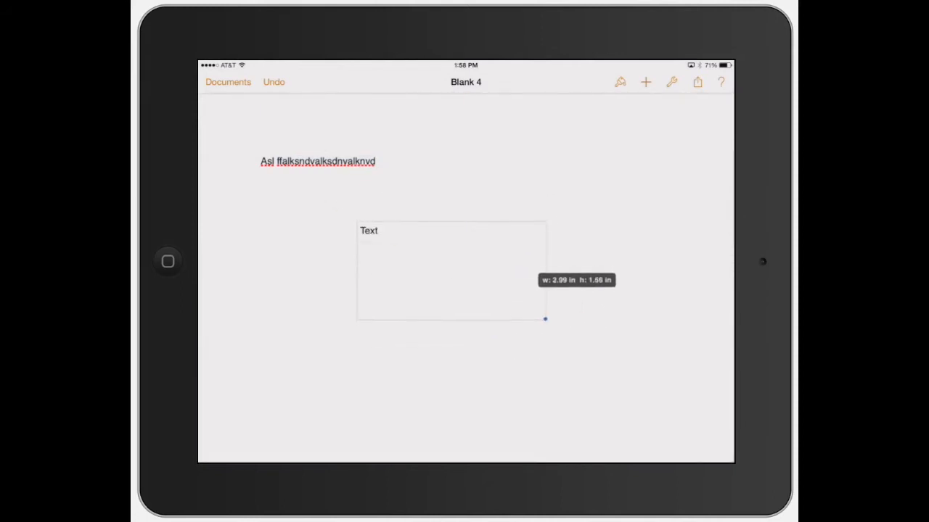
left_click_drag(449, 272, 539, 235)
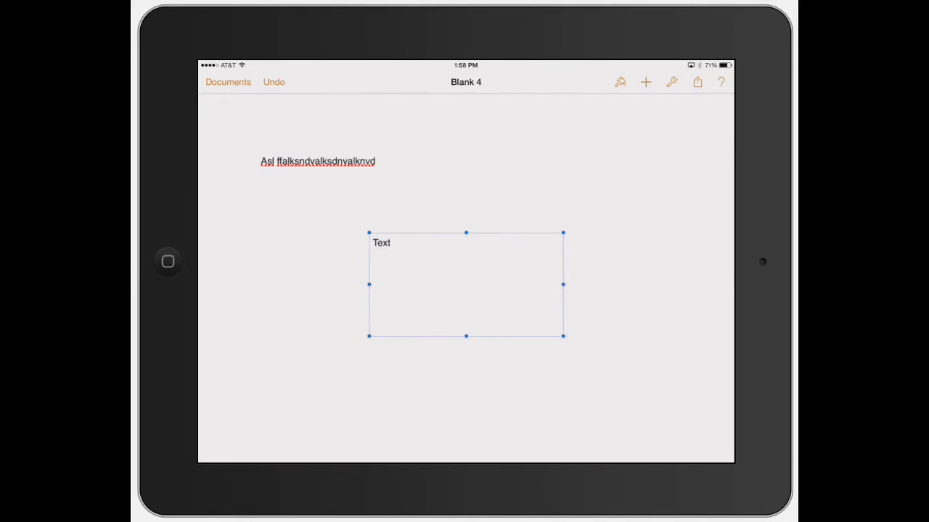
Step: Replace the box's placeholder with 'This is sample text for my text box'
left_click(466, 283)
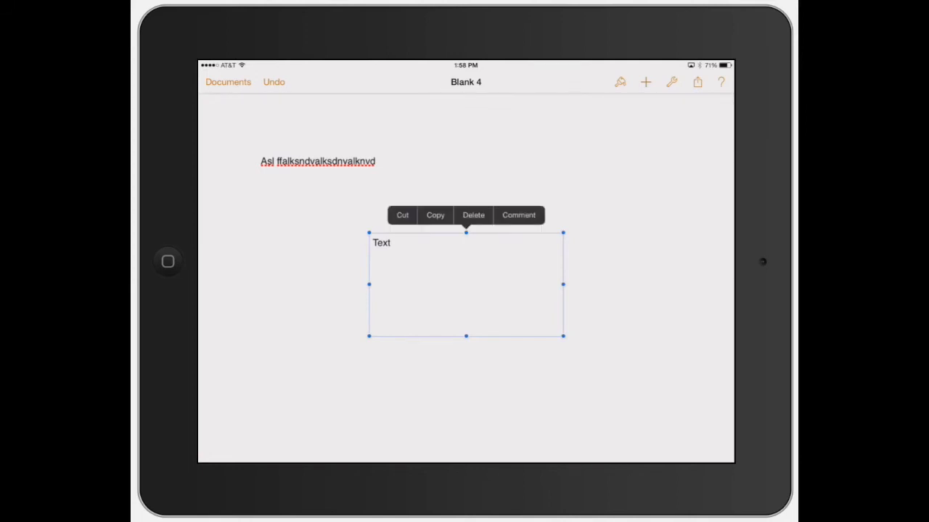
double_click(464, 283)
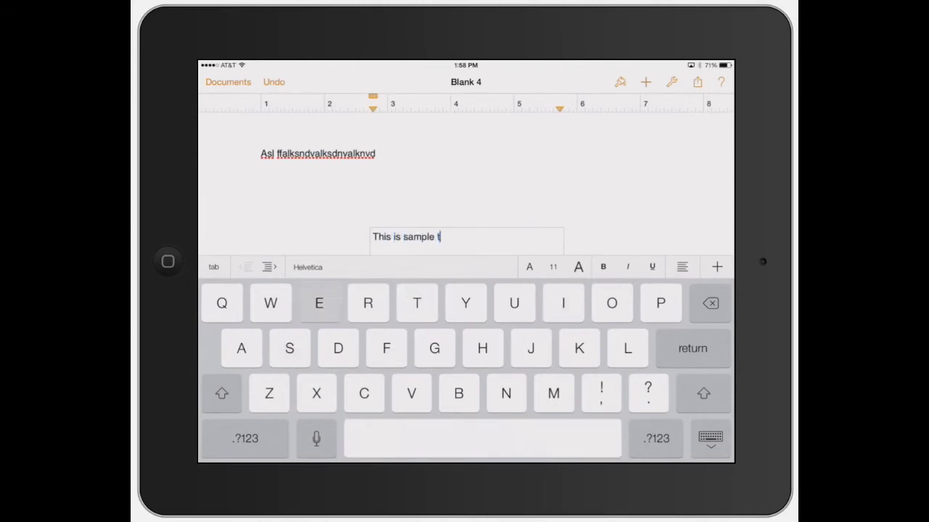
type("ext for my te")
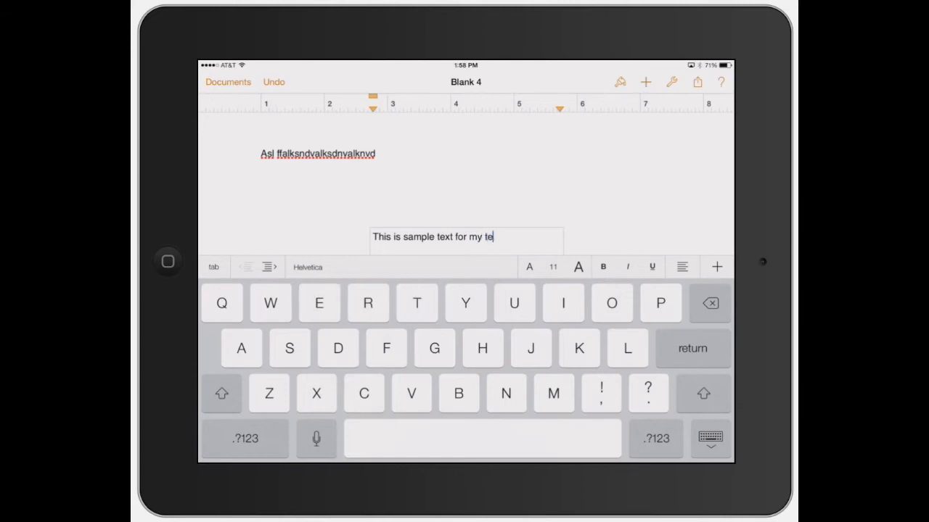
type("xt box")
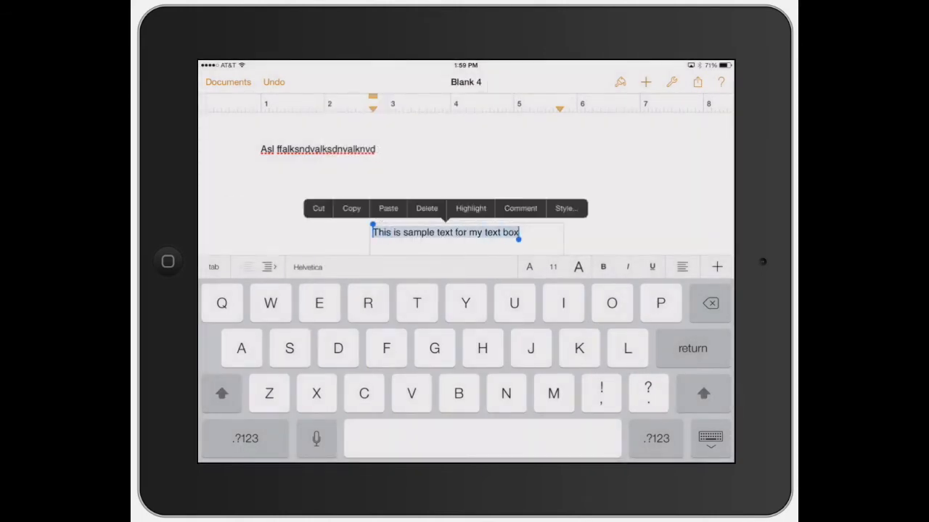
Step: Set the text box sentence in Futura, then place the cursor in the first body line
left_click(307, 267)
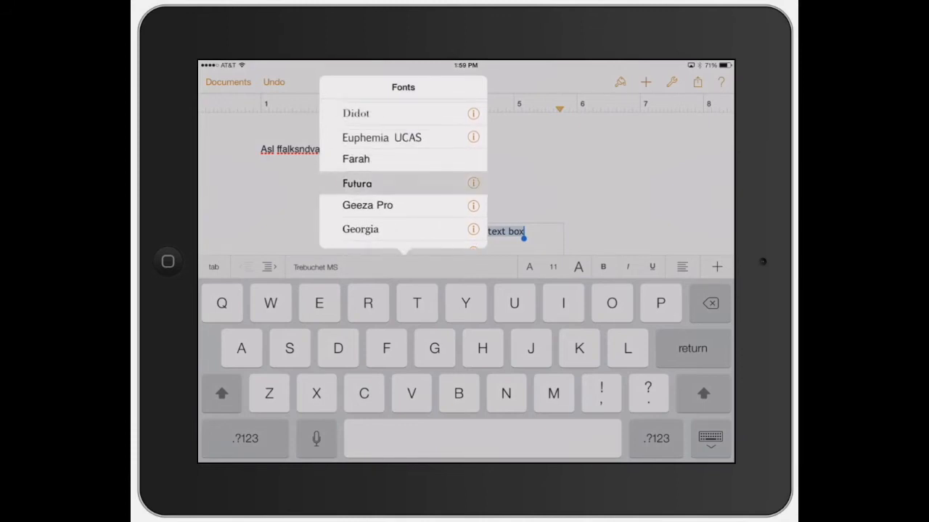
left_click(357, 183)
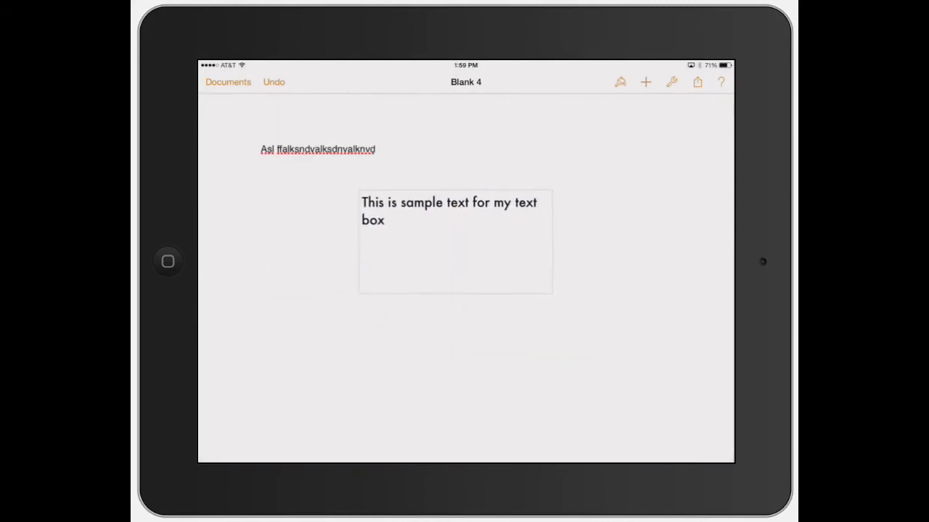
left_click(456, 240)
type("This is text")
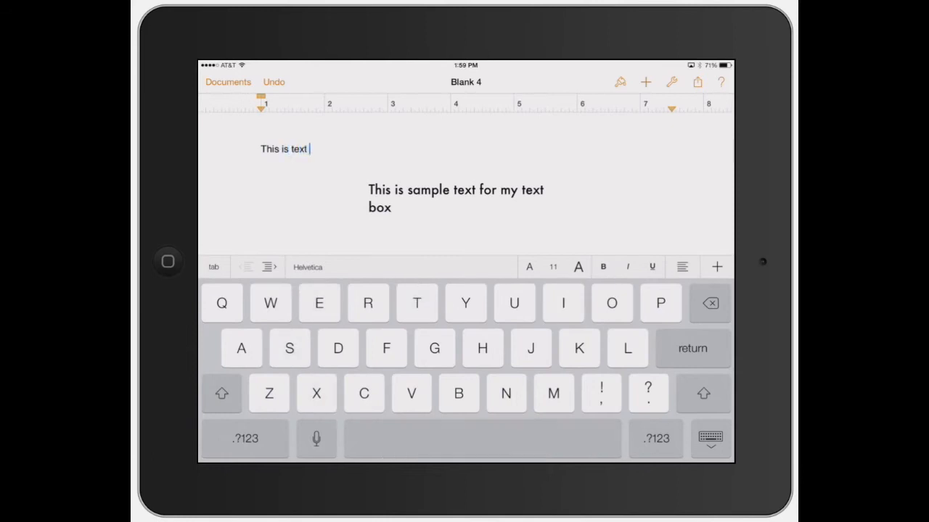
Step: Rewrite the first line as 'This is text in the body part of the pages document.'
type("in the body")
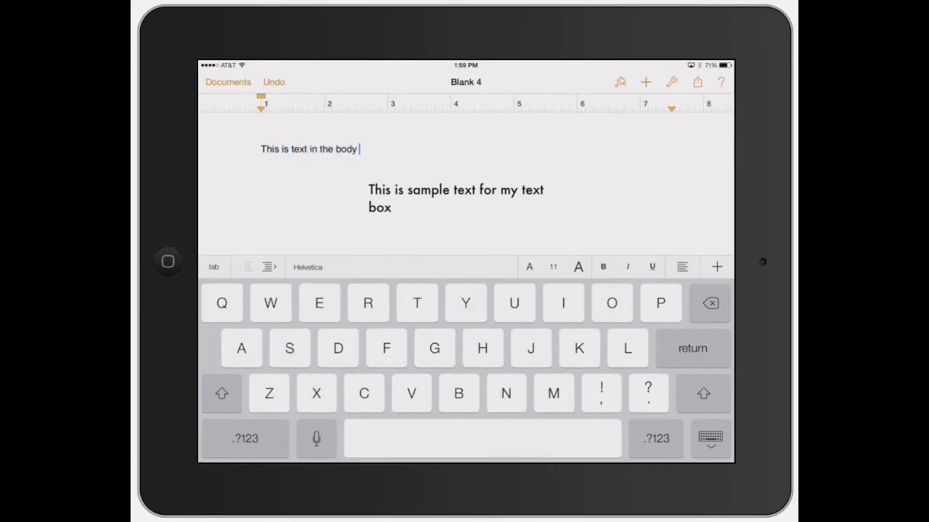
type("part of the pages document.")
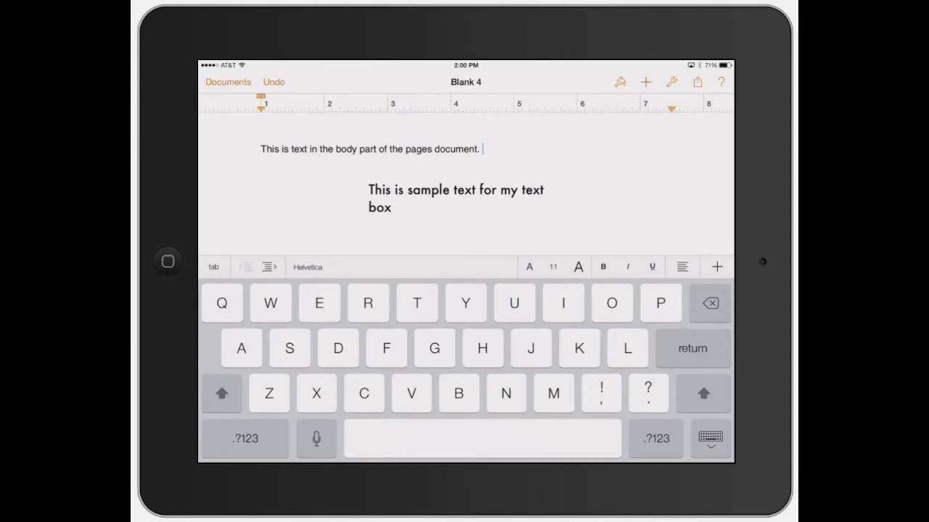
left_click(456, 198)
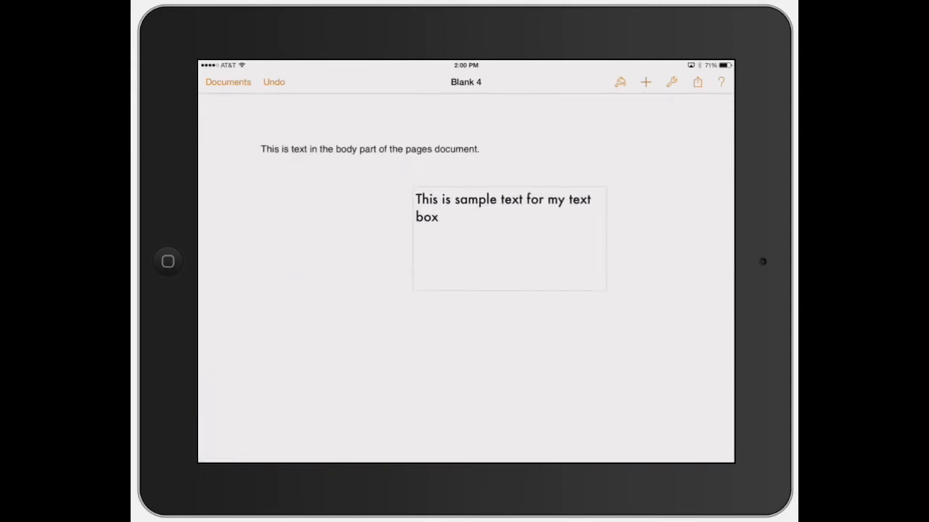
Step: Move the text box left beneath the body sentence and select it
left_click_drag(508, 239, 441, 185)
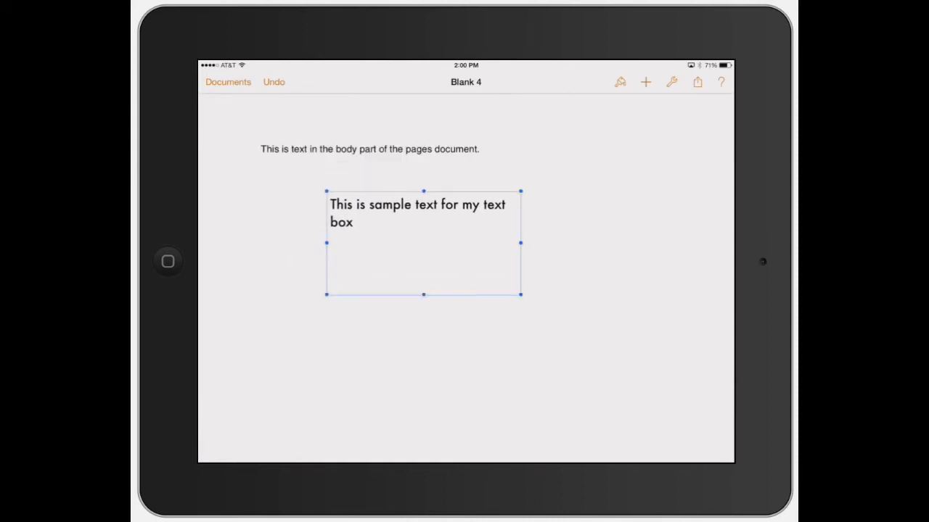
left_click(423, 243)
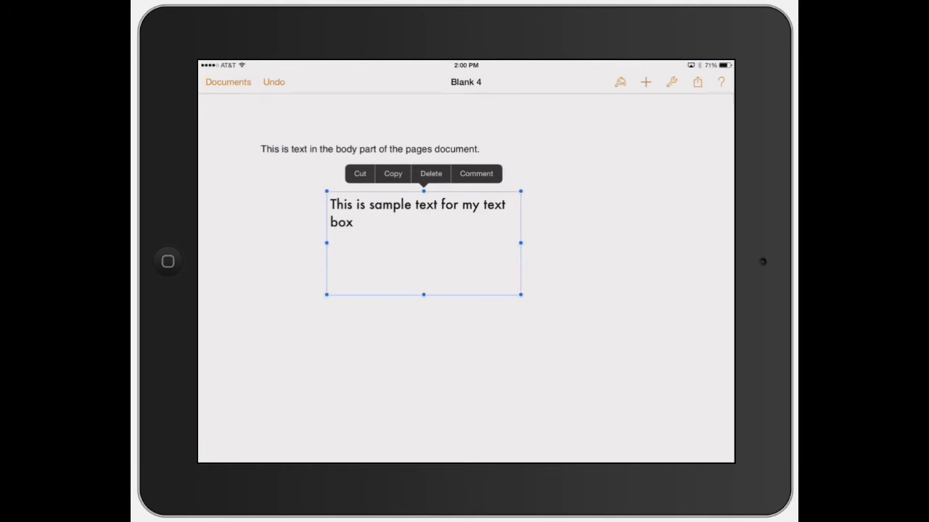
Step: In the box's Effects settings, turn on a shadow and try two shadow styles
left_click(620, 82)
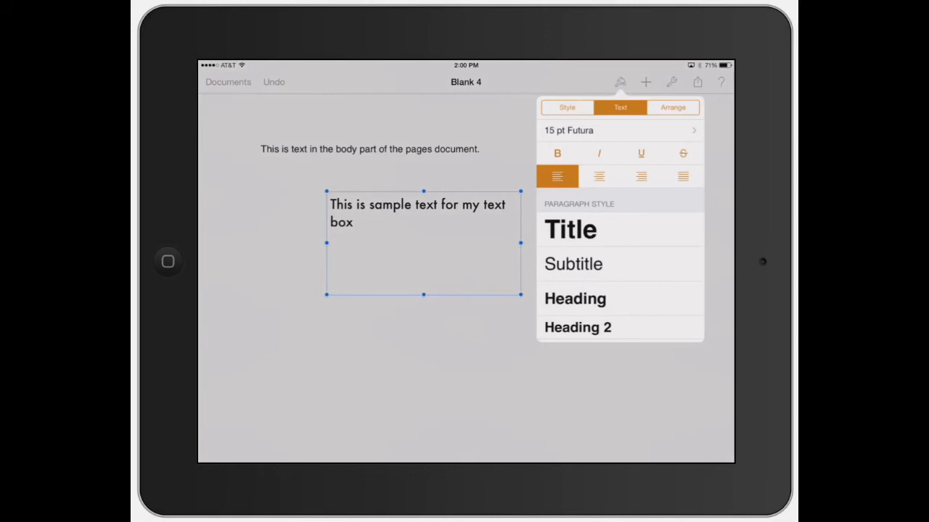
left_click(566, 107)
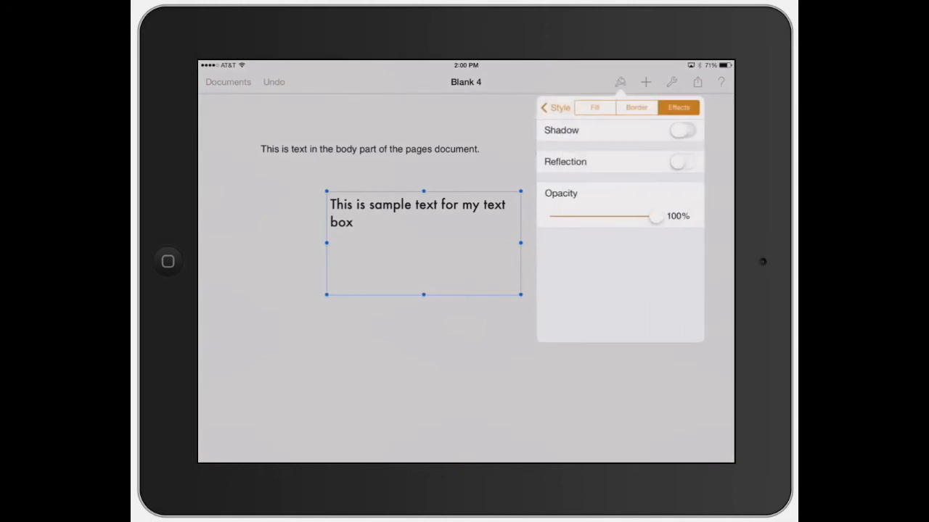
left_click(681, 131)
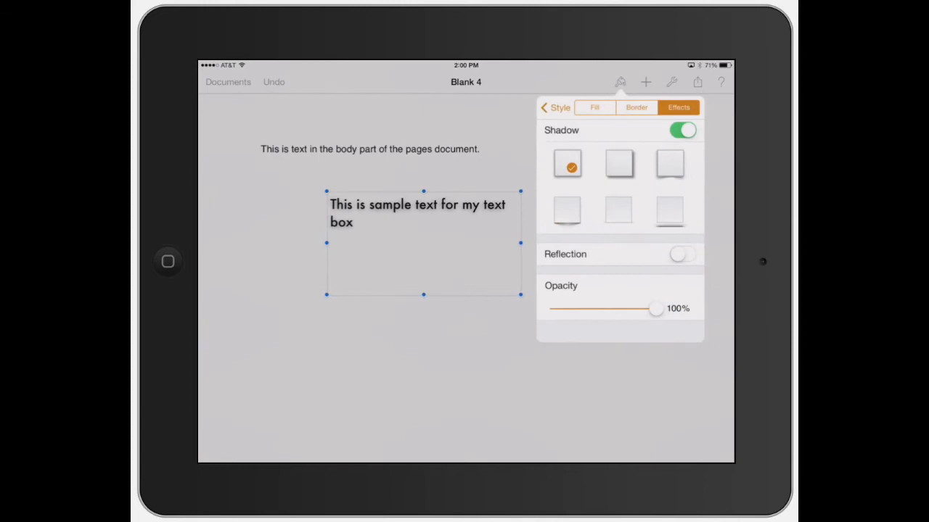
left_click(618, 210)
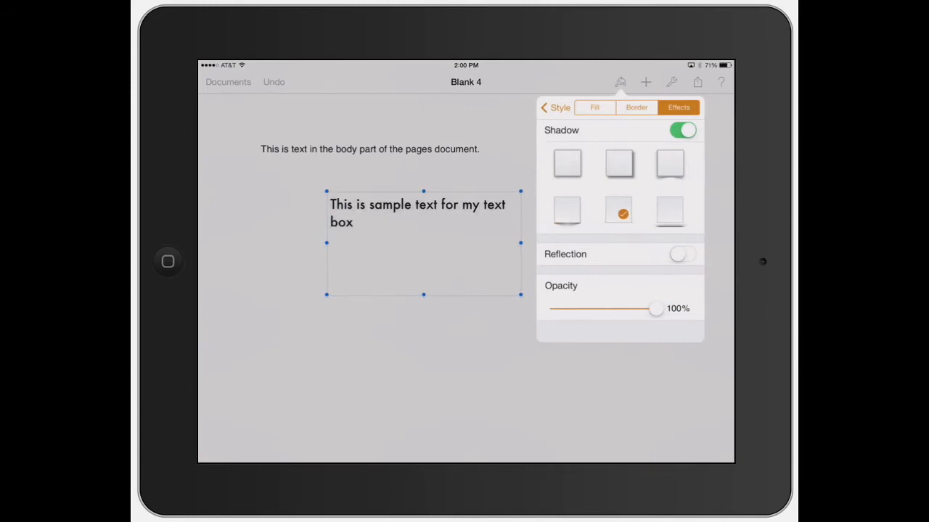
left_click(669, 210)
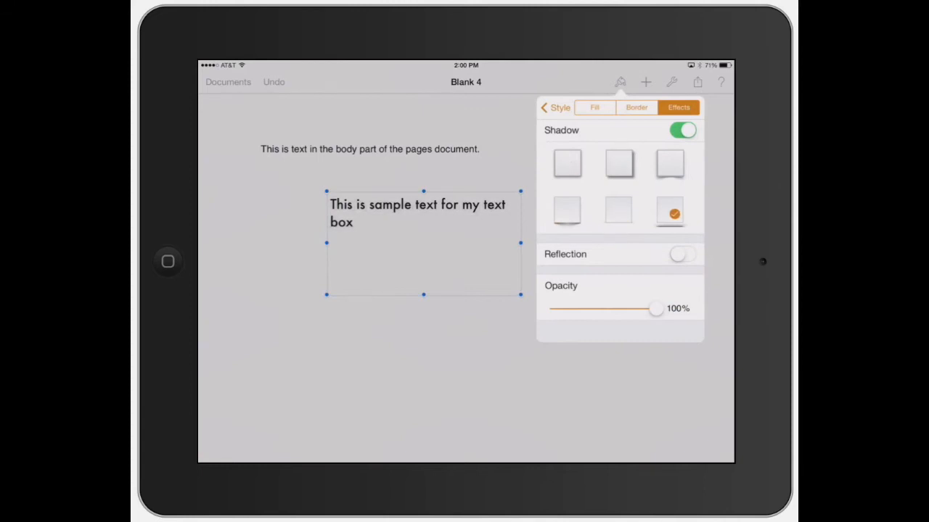
Step: Try reflection and 67% opacity, then leave the box unshadowed and fully opaque
left_click(682, 254)
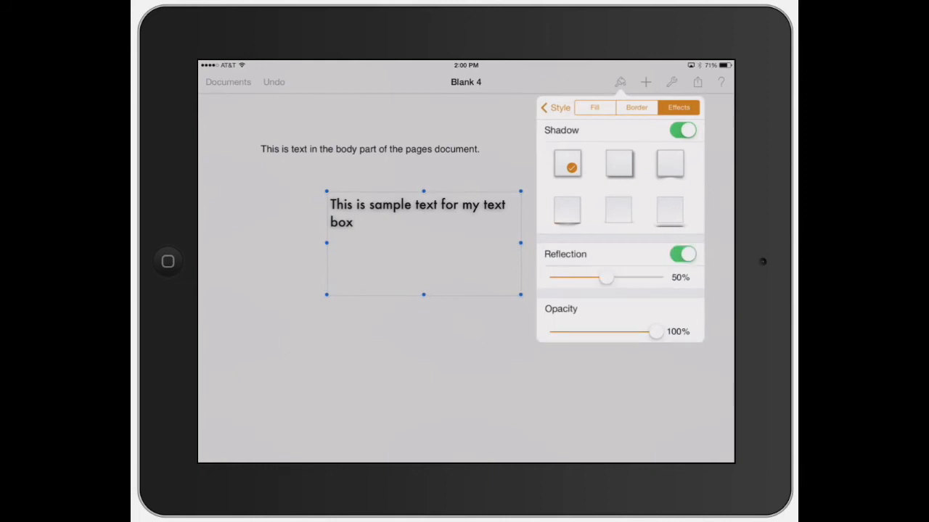
left_click(682, 254)
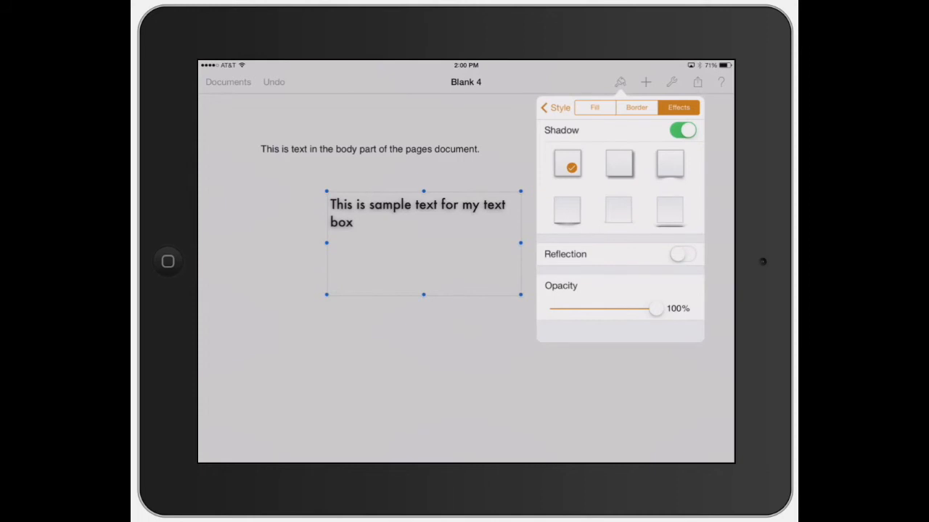
left_click_drag(656, 308, 622, 308)
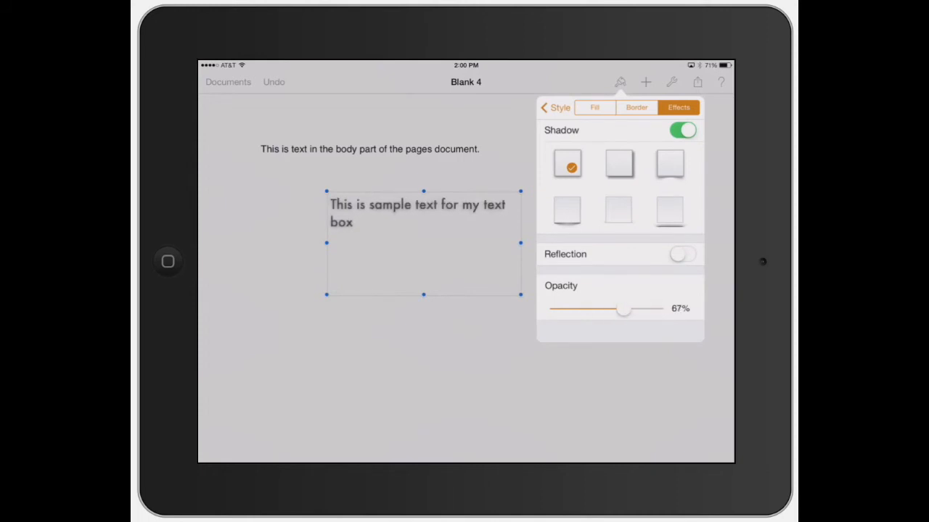
left_click_drag(622, 308, 656, 307)
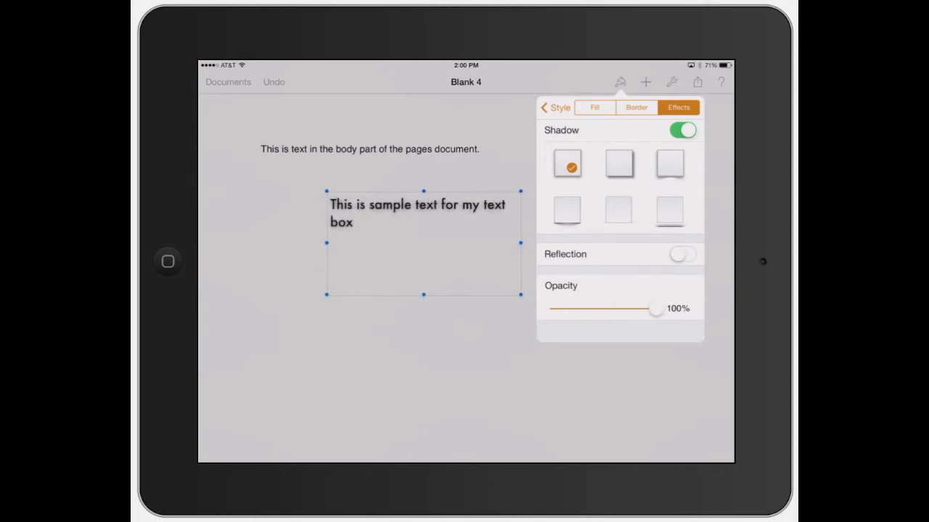
left_click(682, 130)
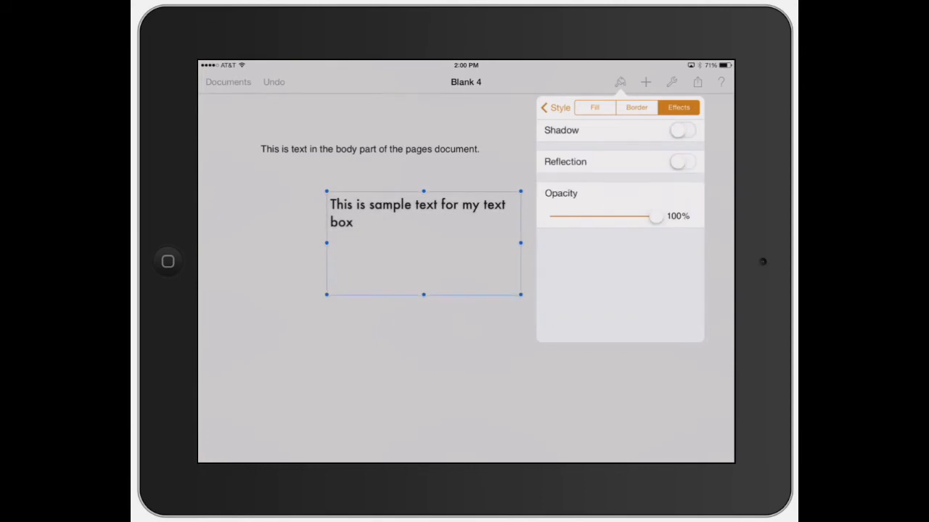
left_click(636, 108)
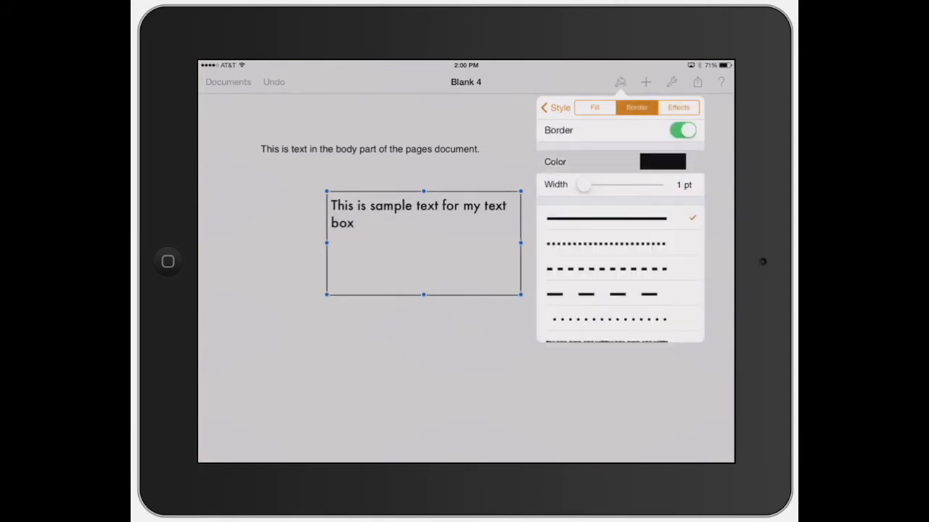
Step: Give the text box a thick dark green border
left_click(662, 161)
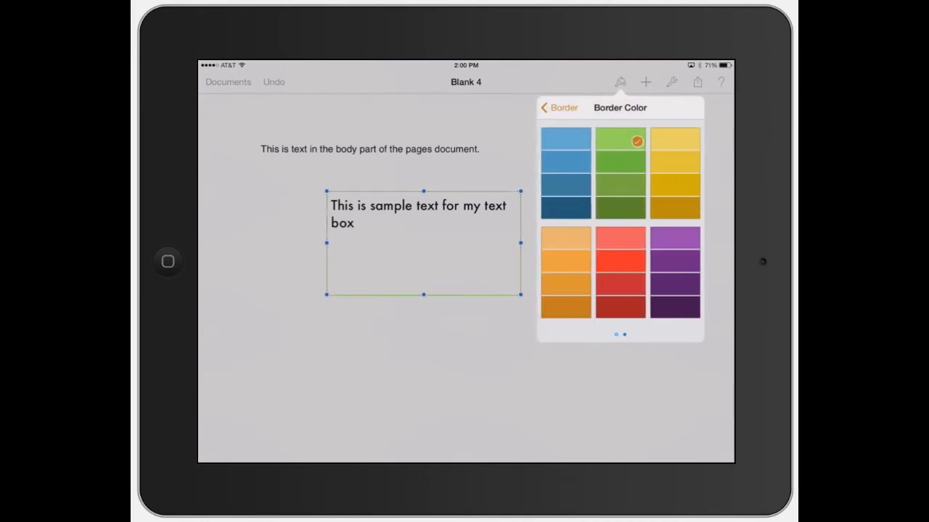
left_click(621, 187)
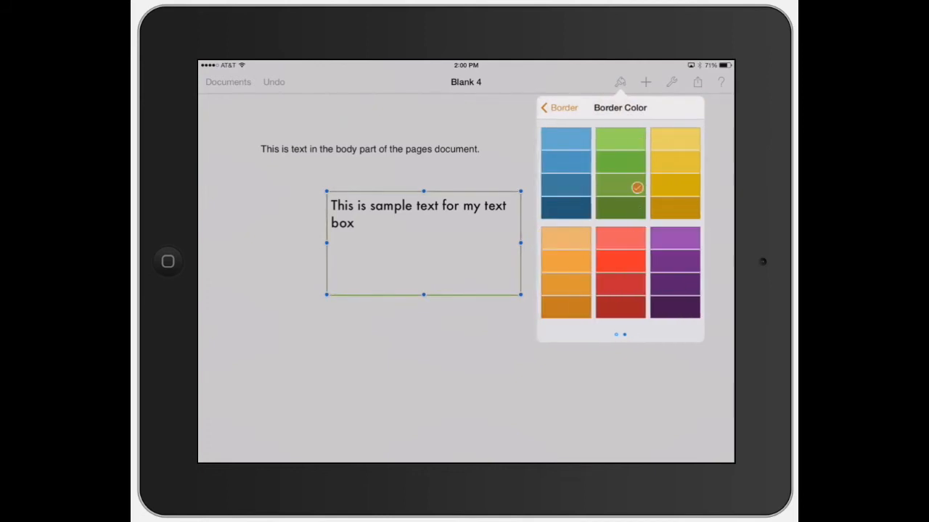
left_click(559, 107)
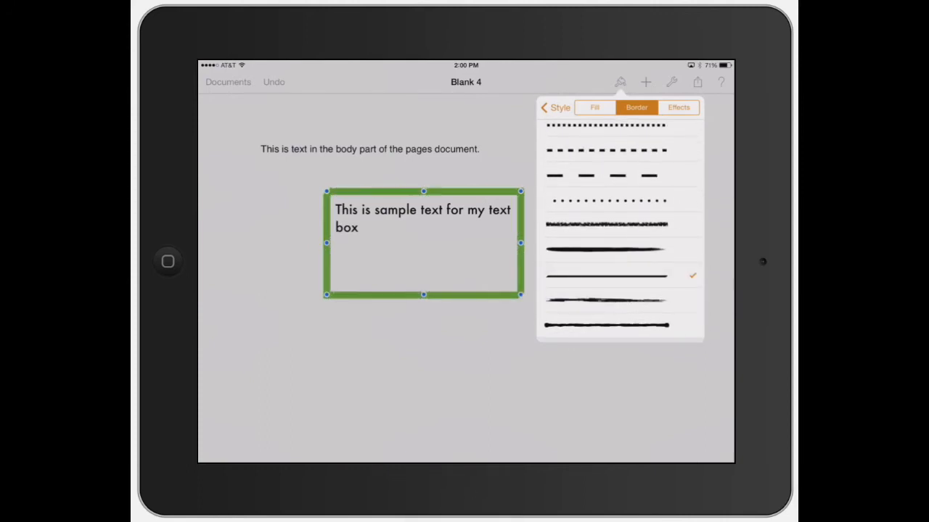
left_click(595, 108)
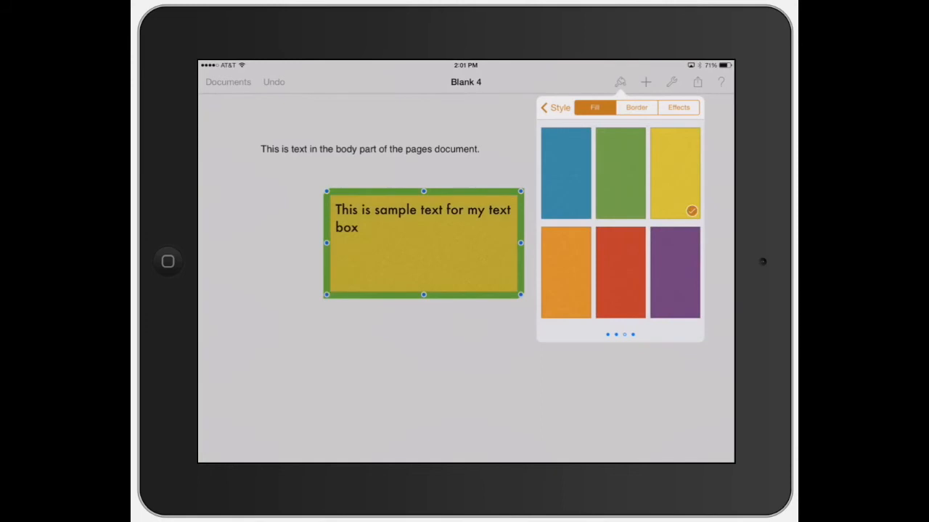
Step: After trying a red fill, fill the text box with the gold gradient
left_click(620, 273)
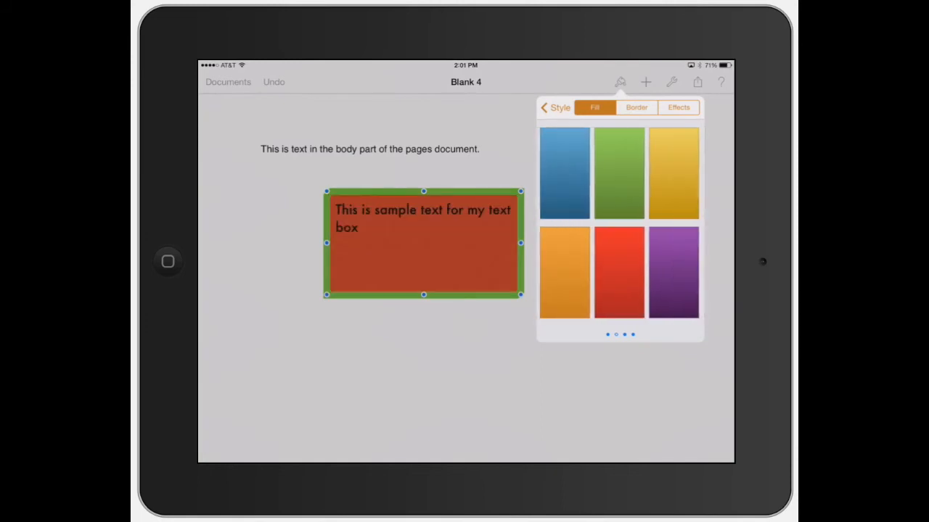
left_click(673, 173)
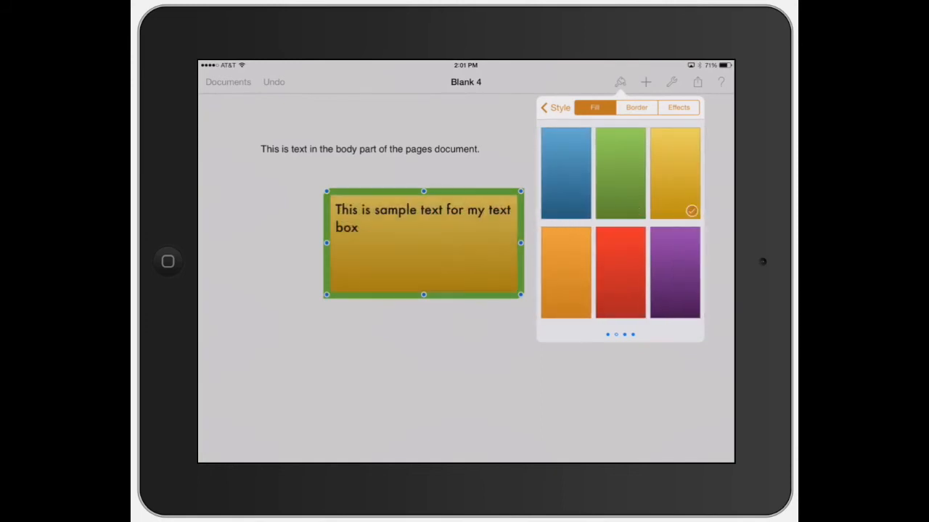
left_click(678, 108)
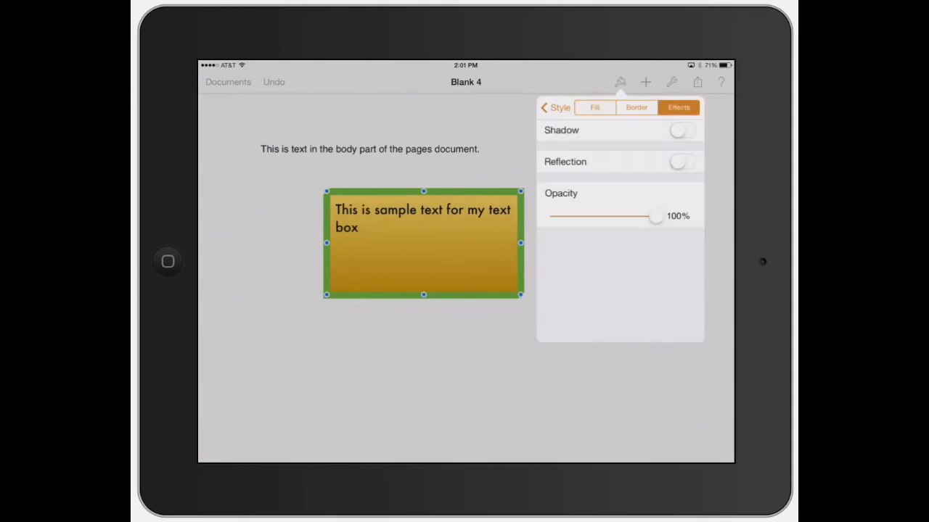
left_click(595, 107)
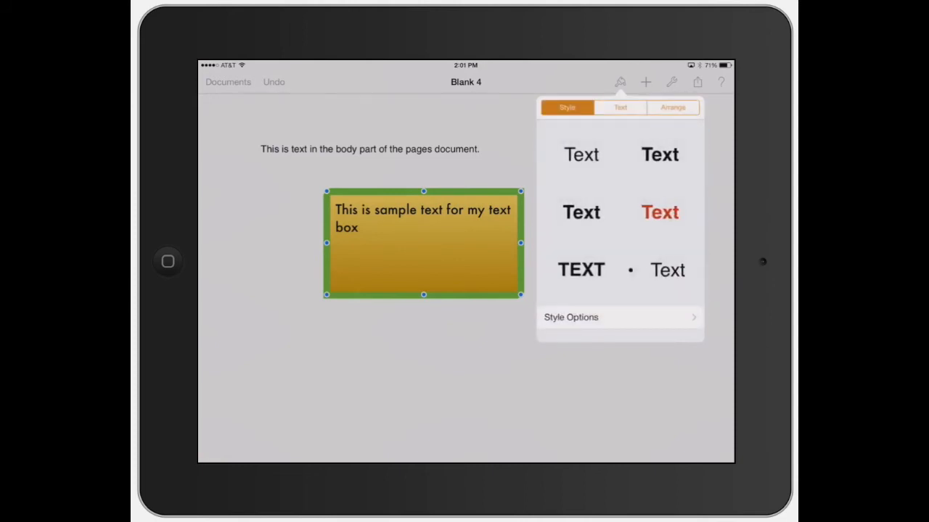
left_click(619, 107)
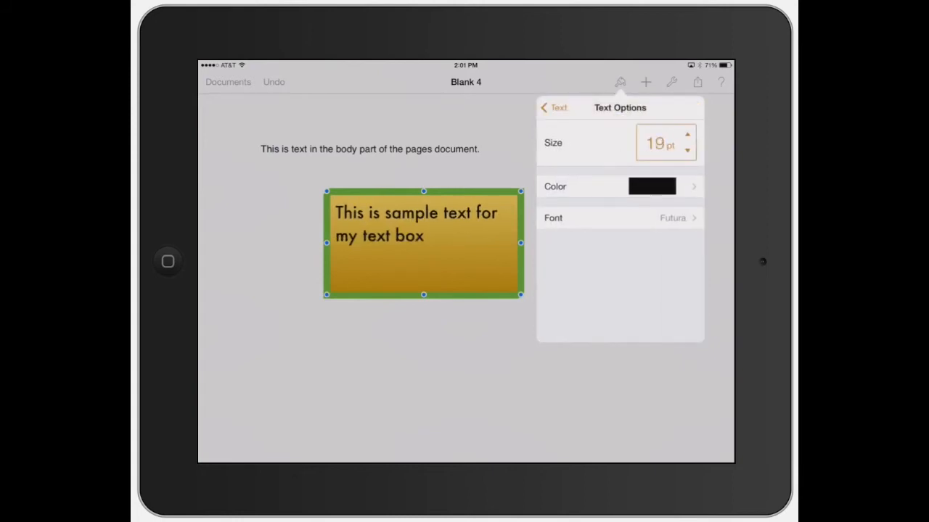
Step: Change the box's text font to Geeza Pro
left_click(617, 217)
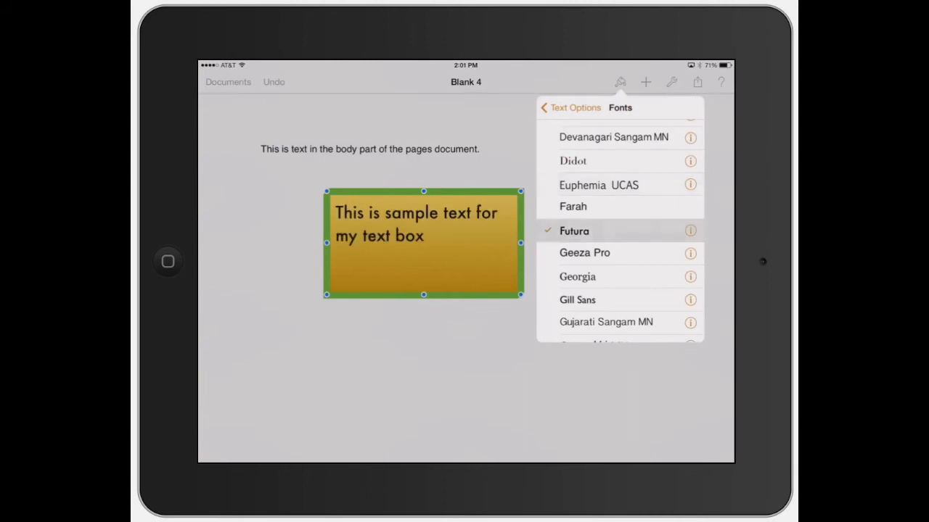
left_click(585, 252)
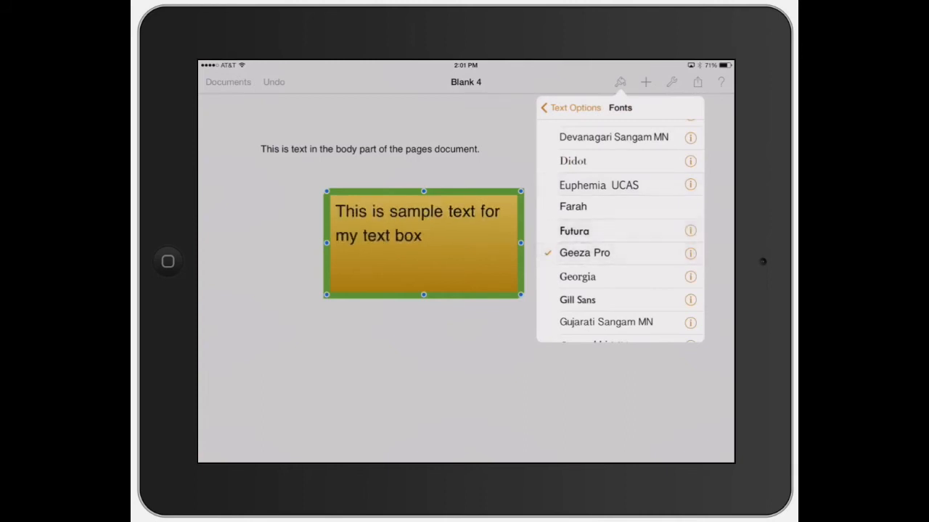
left_click(569, 108)
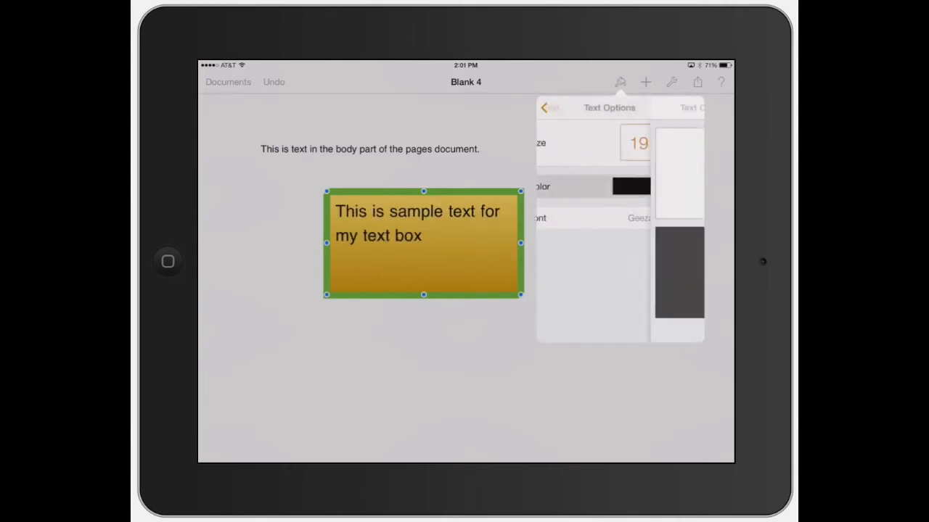
Step: After trying dark blue, red and purple, colour the box's text dark purple
left_click(627, 185)
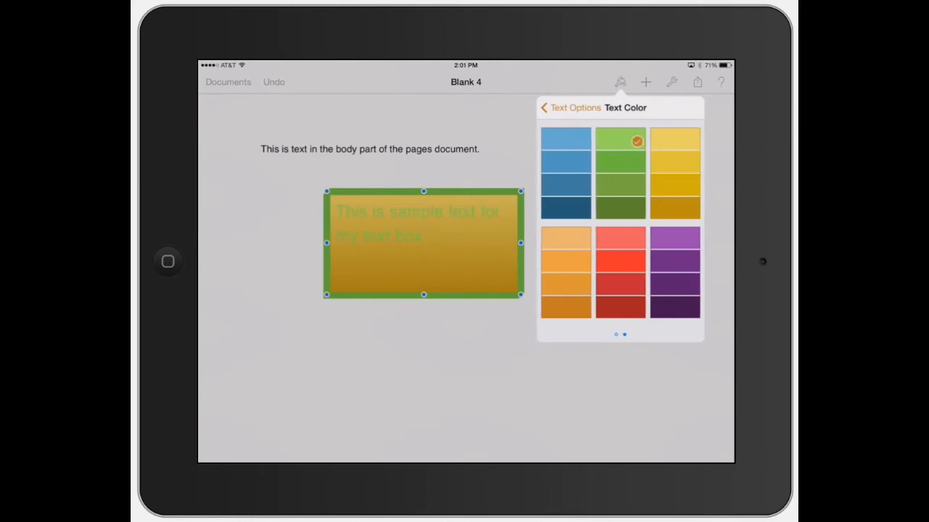
left_click(565, 210)
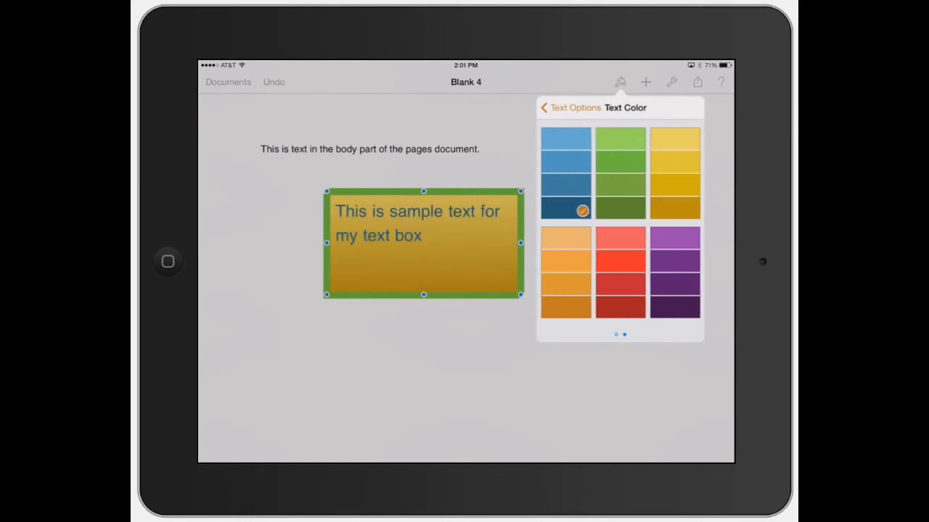
left_click(621, 264)
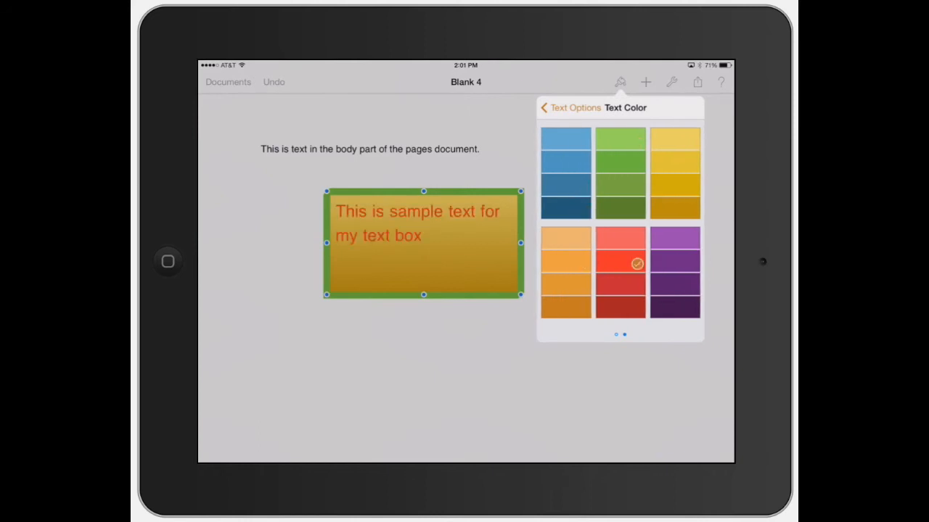
left_click(675, 287)
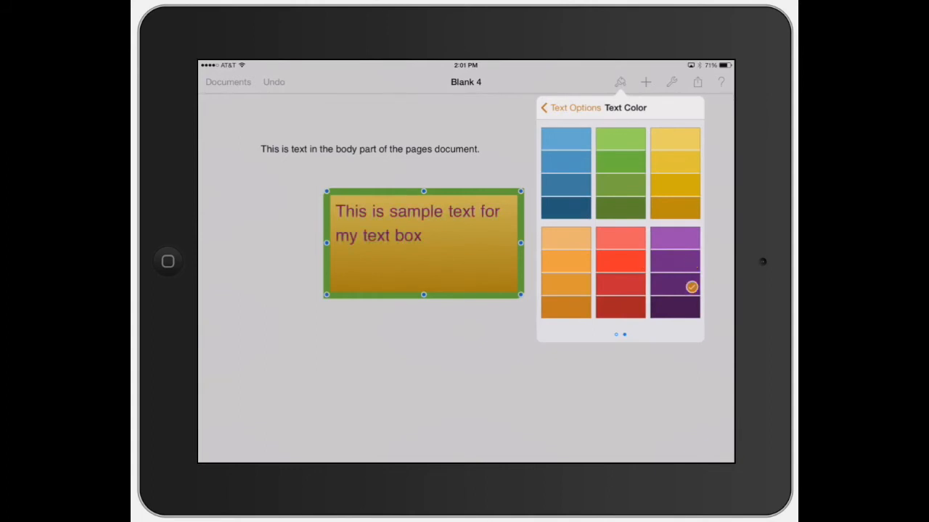
left_click(675, 310)
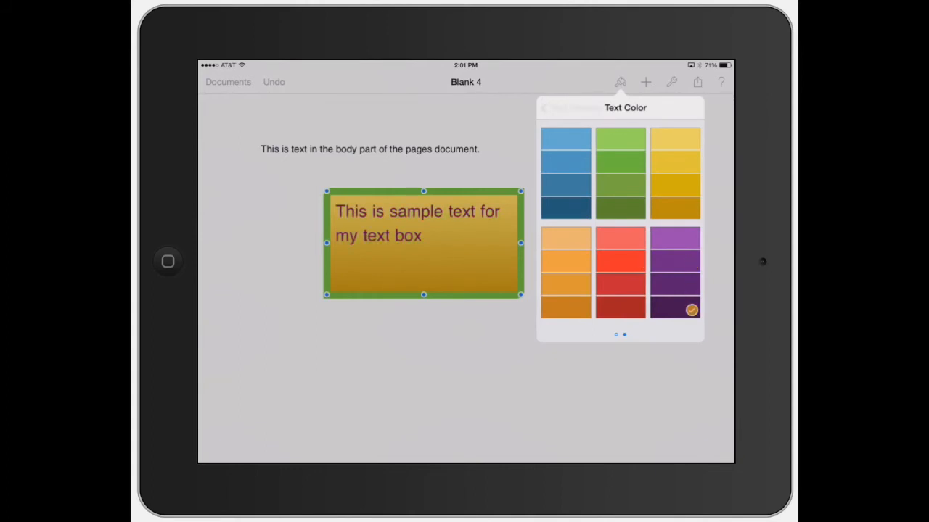
left_click(621, 107)
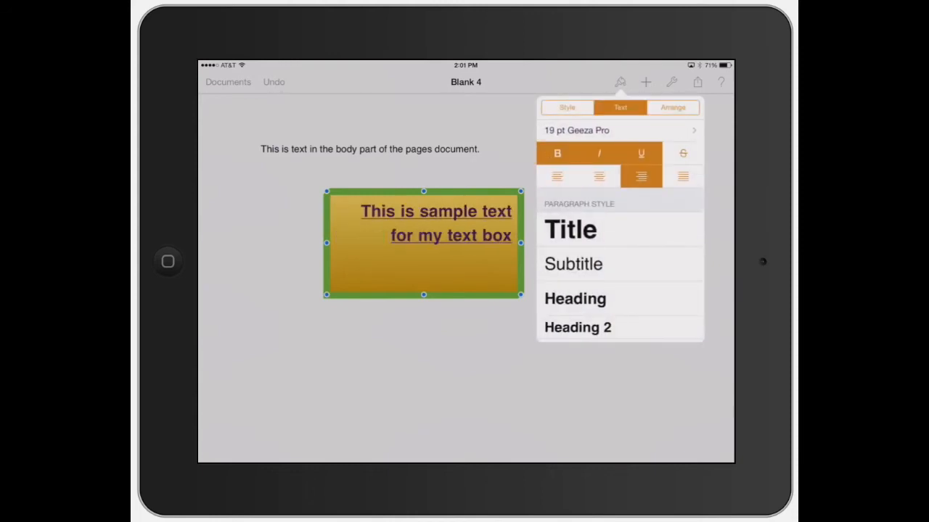
Step: Justify the sample text and try the Title, Heading 2 and Heading Red styles
left_click(682, 177)
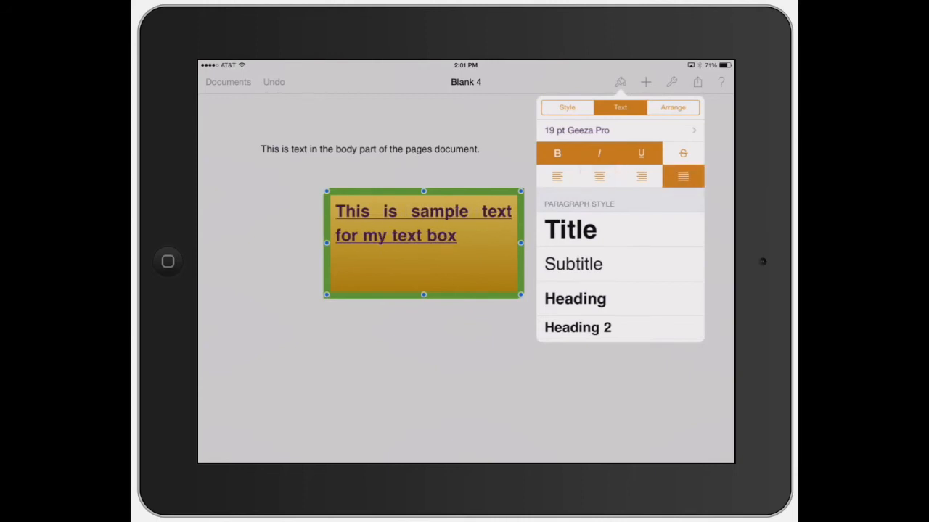
left_click(571, 229)
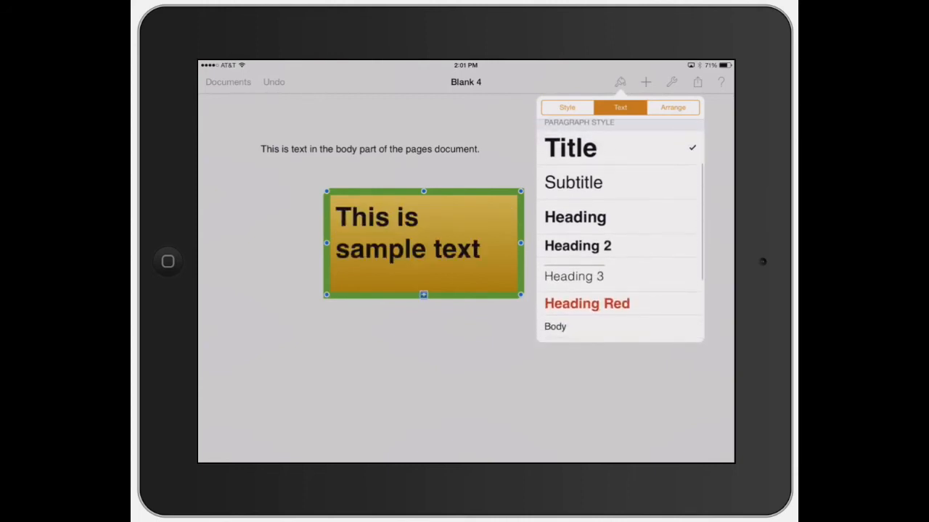
scroll("up", 3)
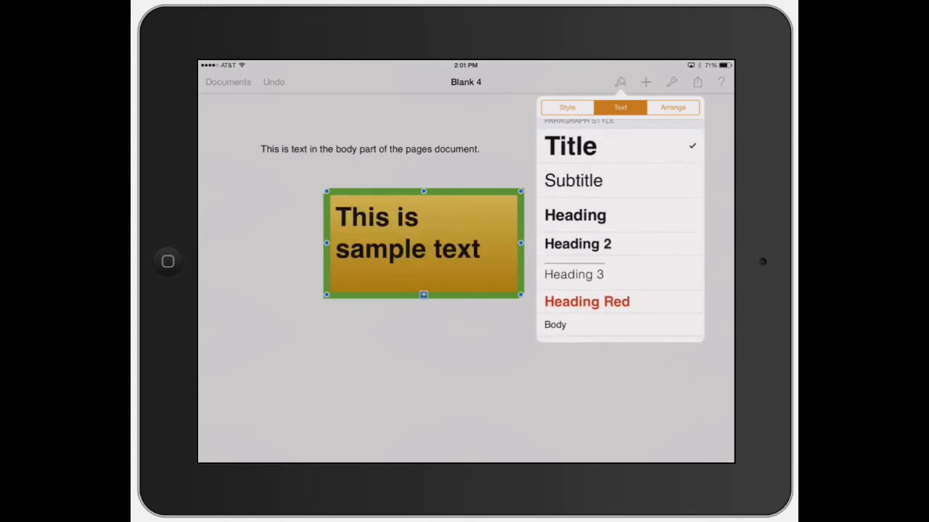
left_click(578, 244)
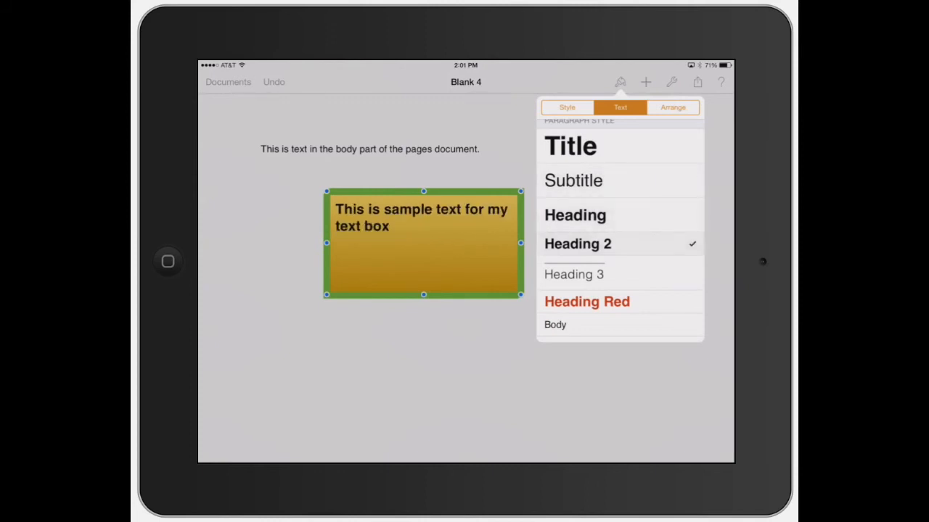
left_click(586, 300)
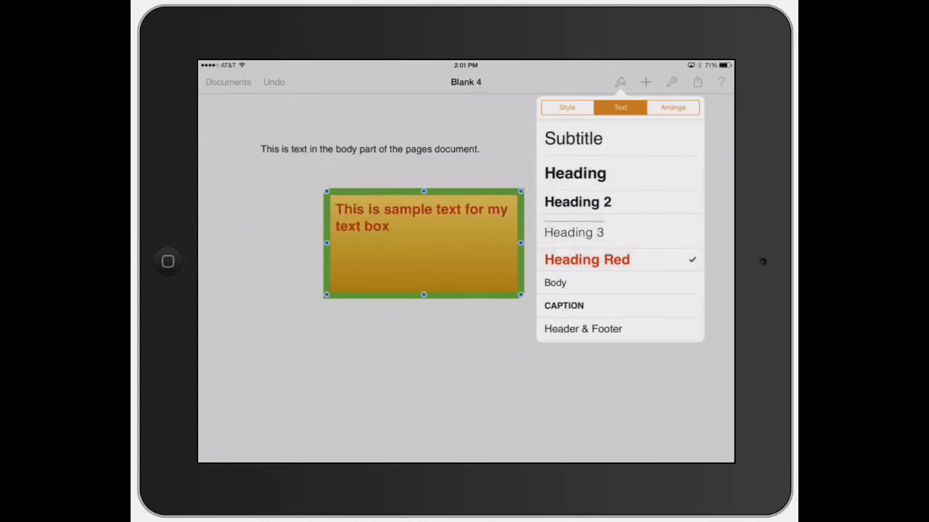
Step: Return the sample text to plain, left-aligned 14 pt Helvetica after a last Title try
left_click(555, 281)
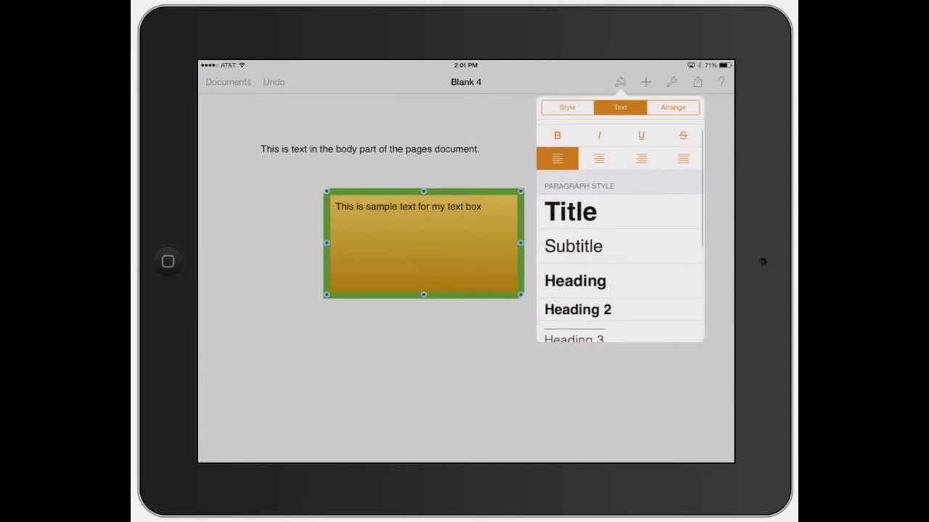
left_click(570, 212)
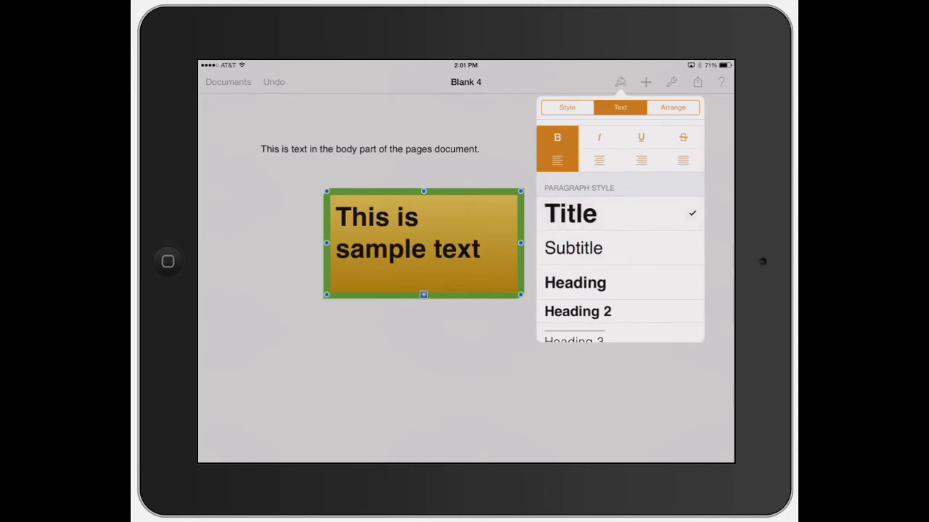
left_click(575, 281)
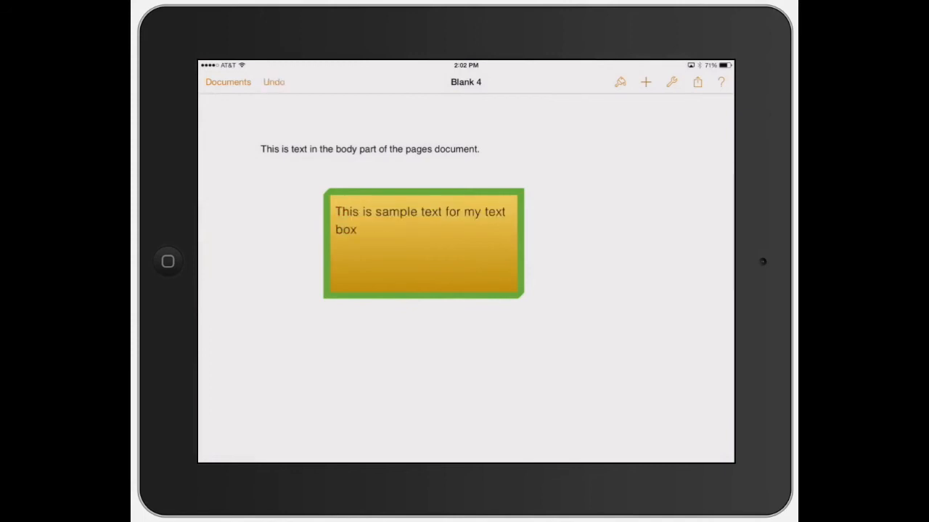
Step: Select the gold text box and reach its Wrap settings under Arrange
left_click(424, 244)
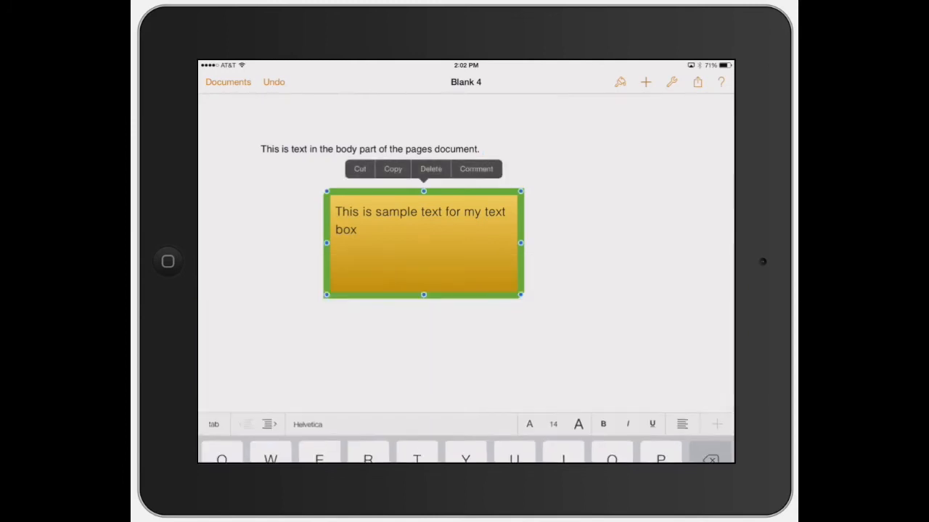
left_click(619, 81)
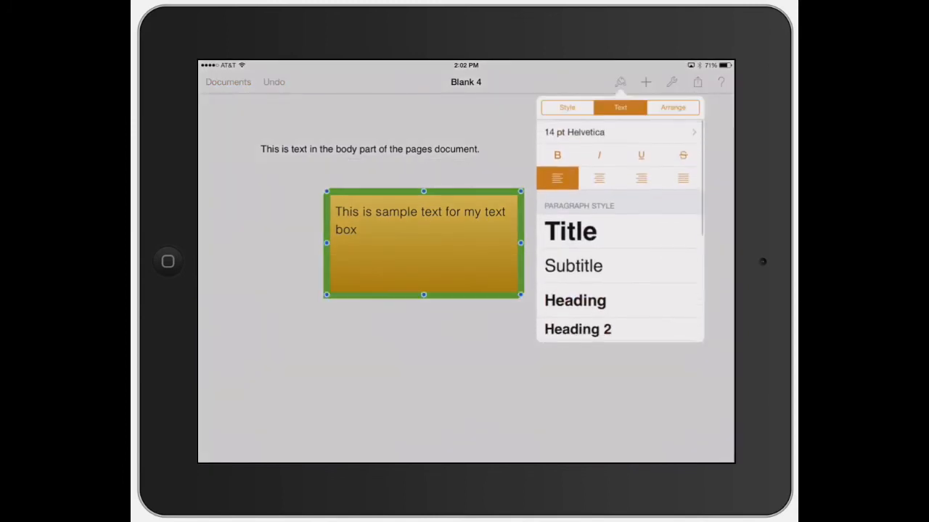
left_click(674, 107)
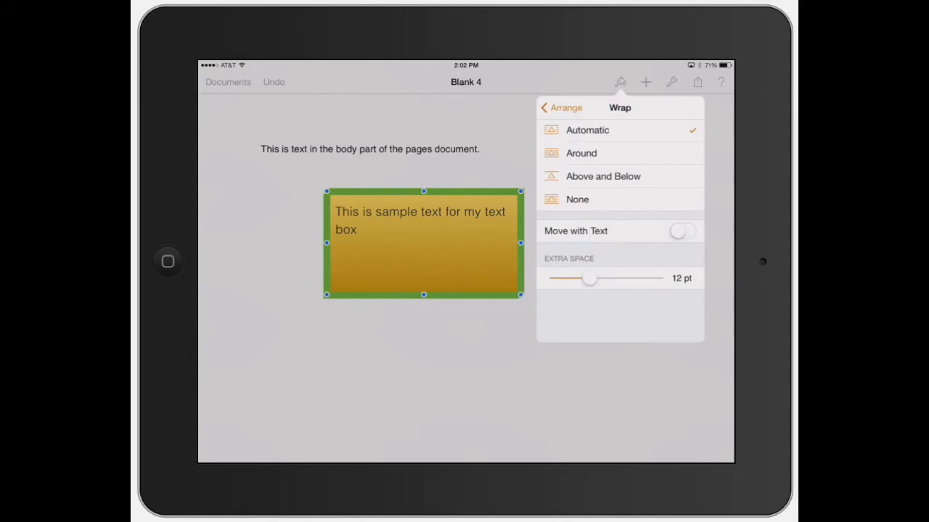
Step: Choose a wrap option, nudge the gold box into place beside the body text, and return to editing the body
left_click(580, 154)
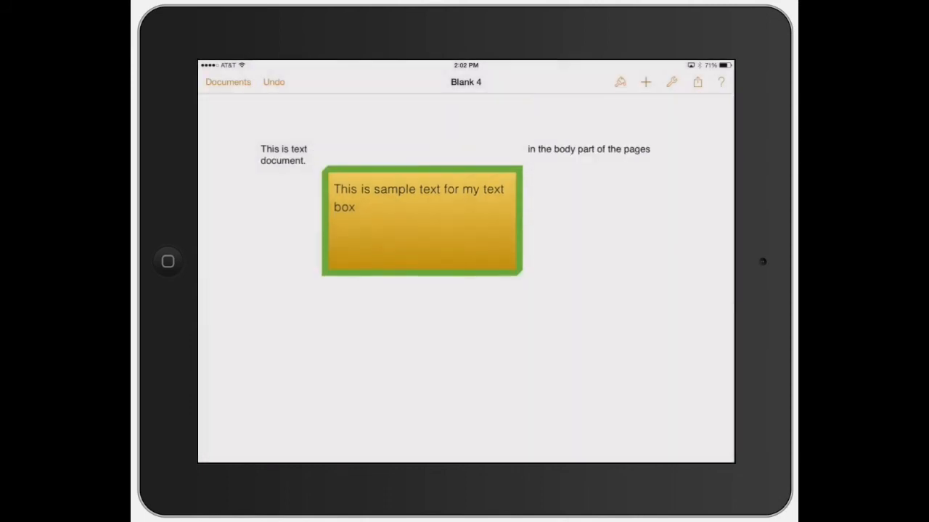
left_click_drag(421, 220, 430, 198)
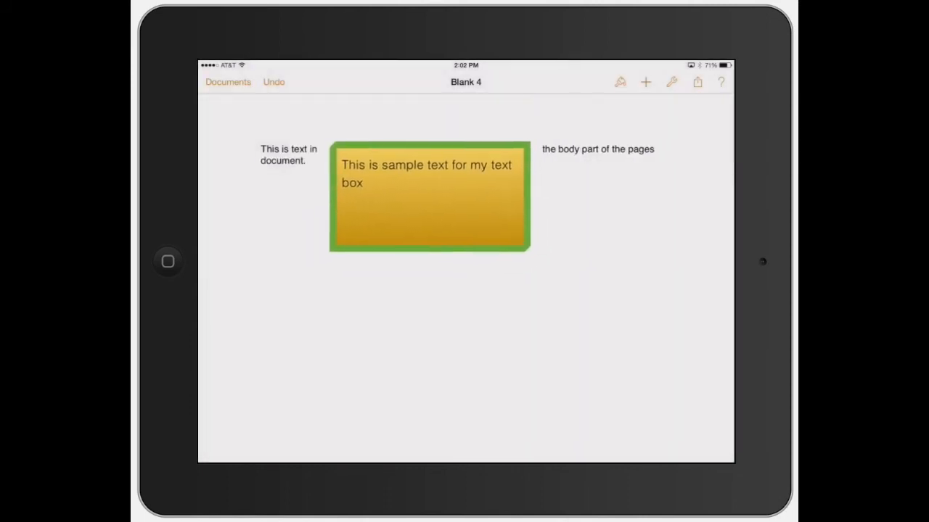
left_click_drag(428, 196, 482, 191)
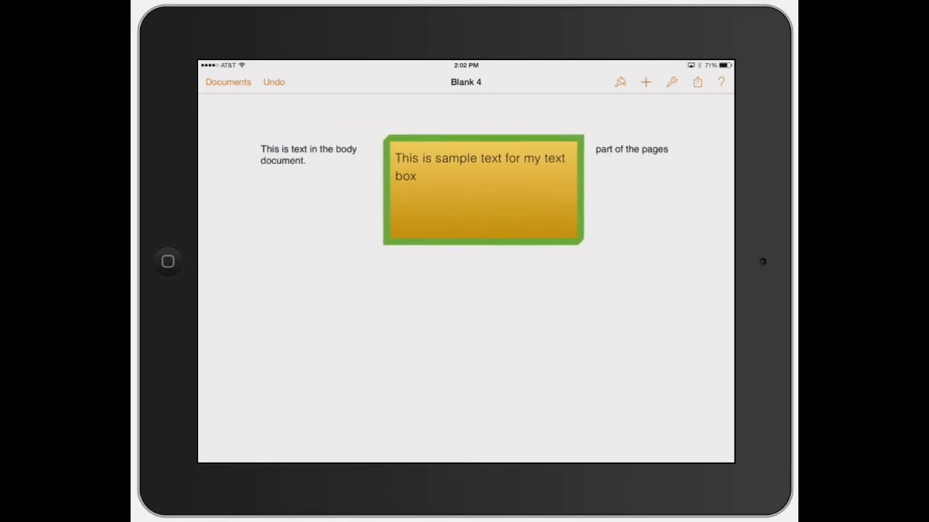
left_click_drag(482, 190, 400, 190)
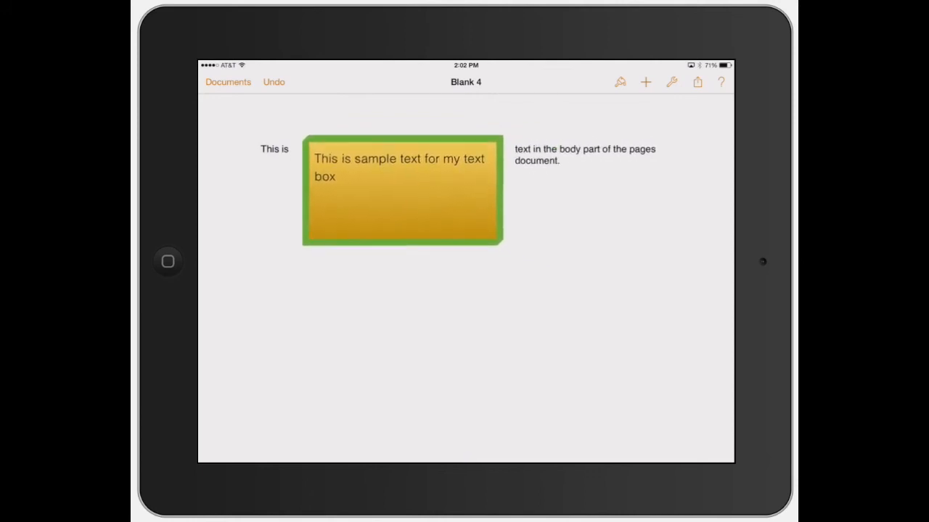
left_click_drag(404, 190, 447, 190)
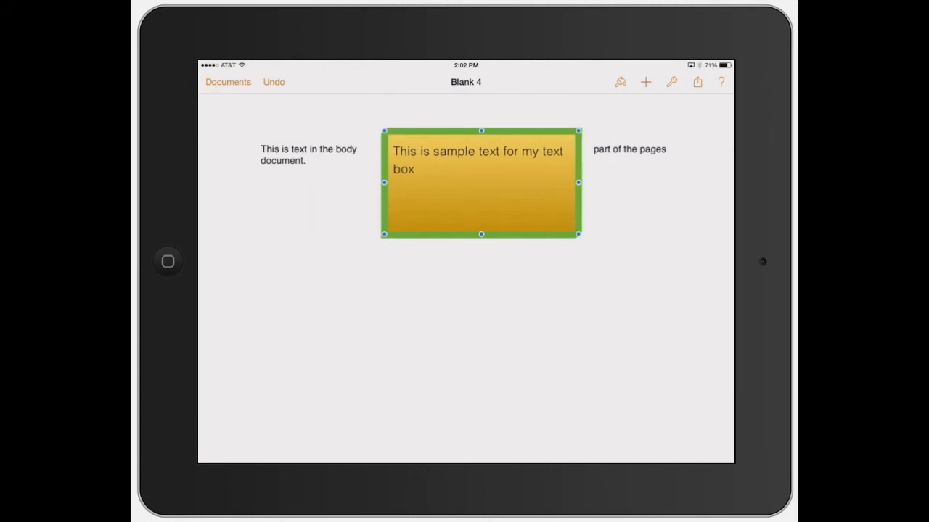
left_click(620, 82)
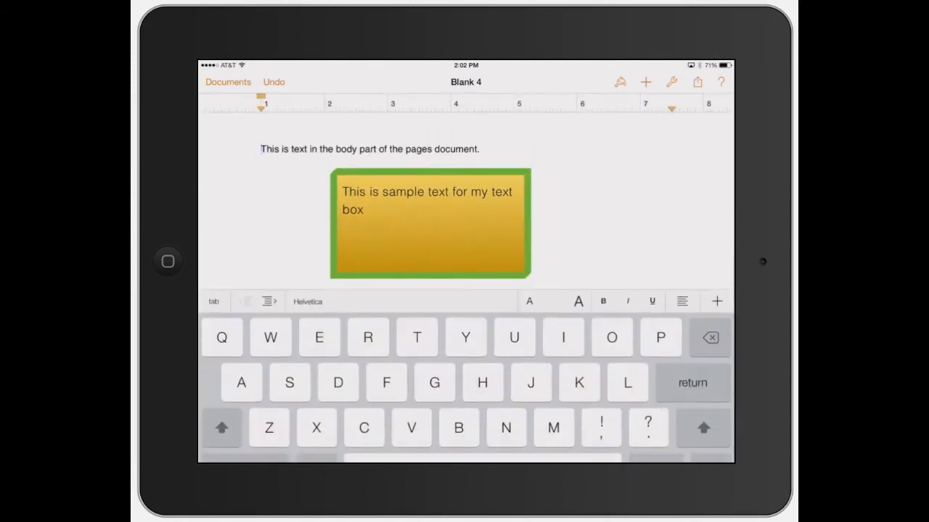
Step: Paste and retype 'This is text in the body part of the pages document.' so the sentence repeats around the box
double_click(370, 150)
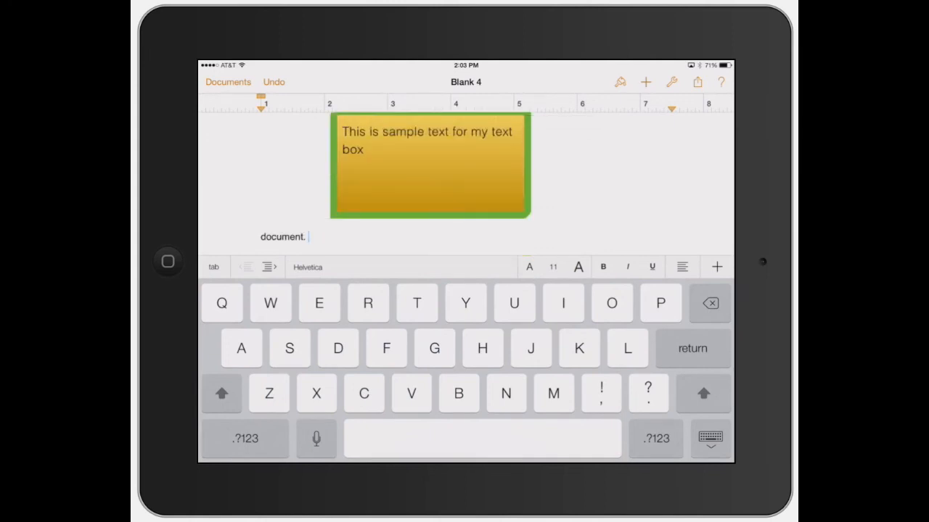
left_click(284, 236)
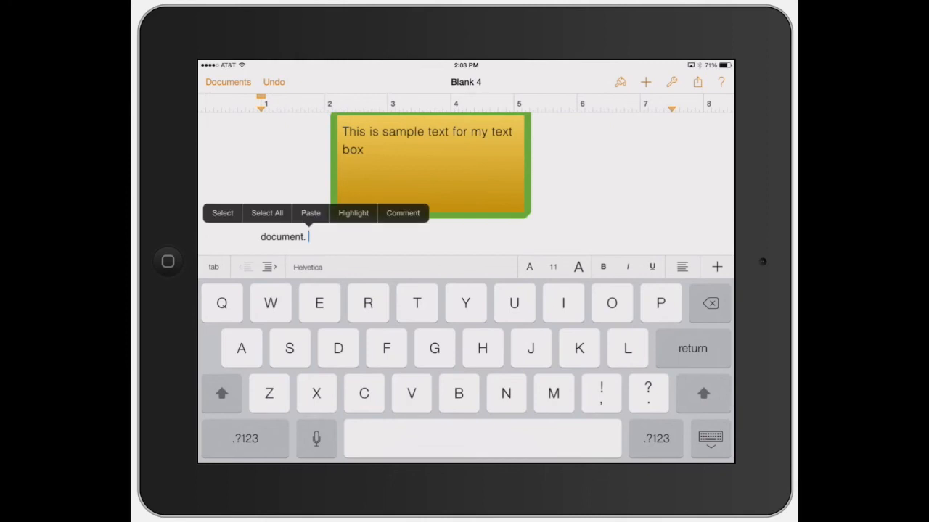
left_click(311, 212)
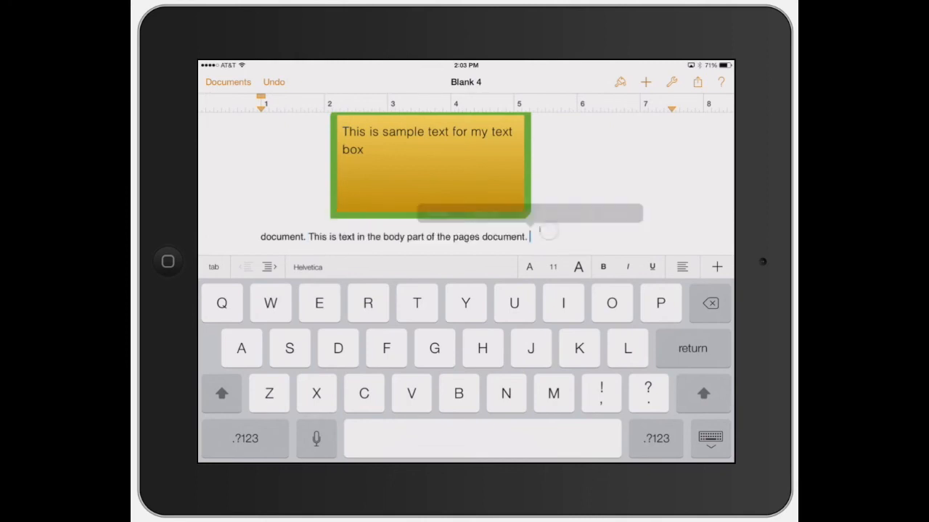
type("This is text in the body part of the pages document.")
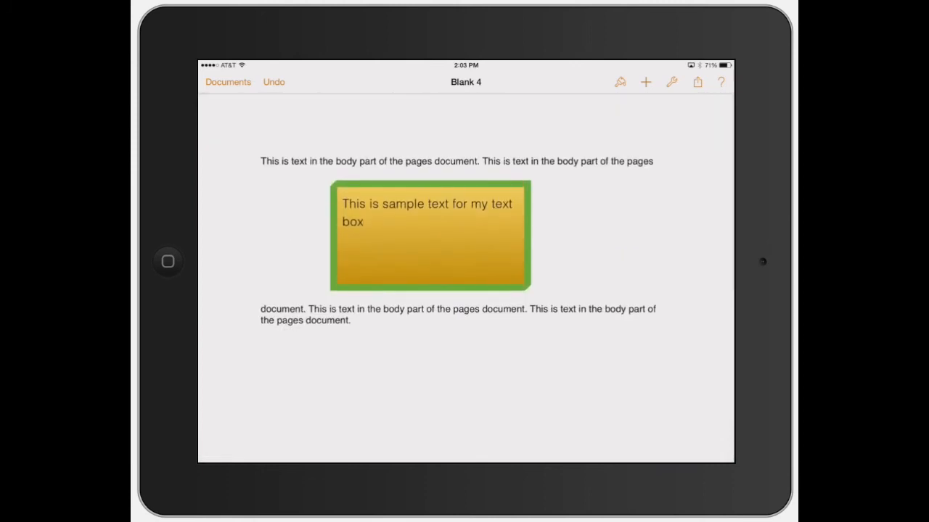
Step: Set the gold box's wrap so text flows around both sides and drag it into the body text
left_click(430, 235)
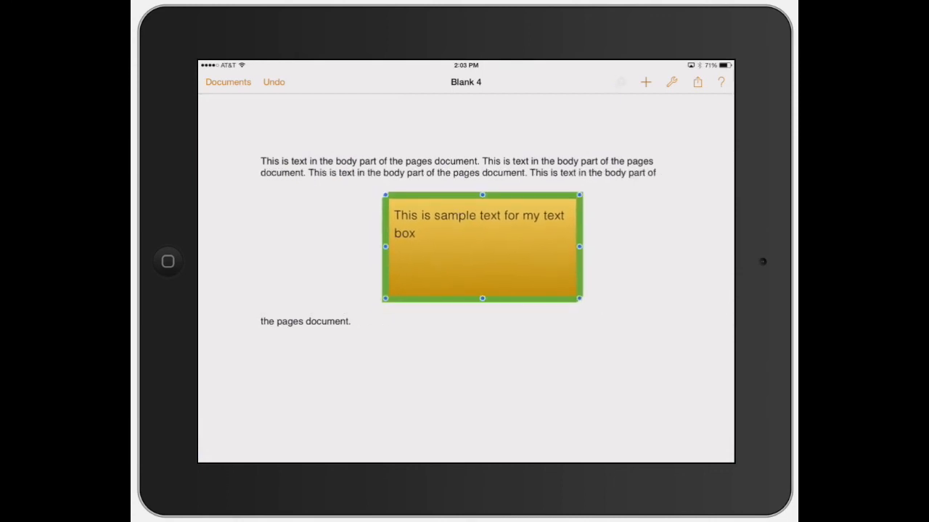
left_click(621, 82)
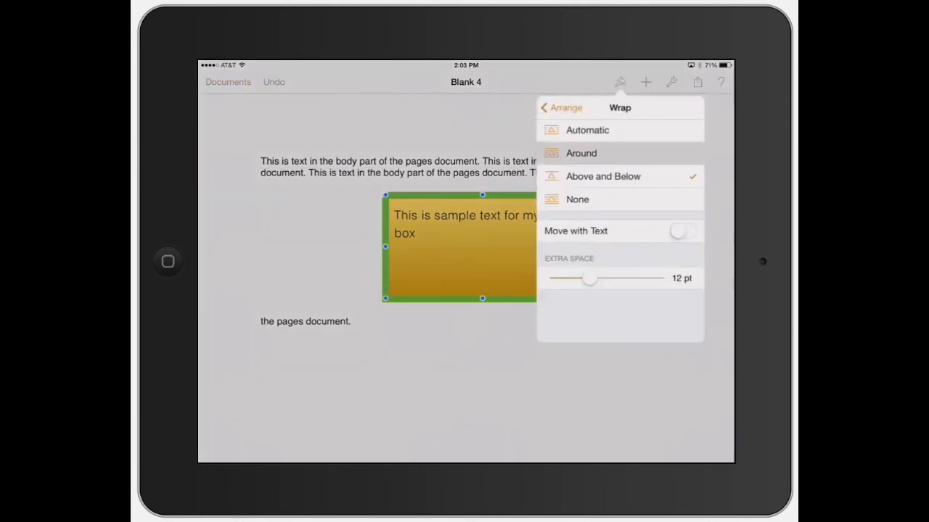
left_click(580, 154)
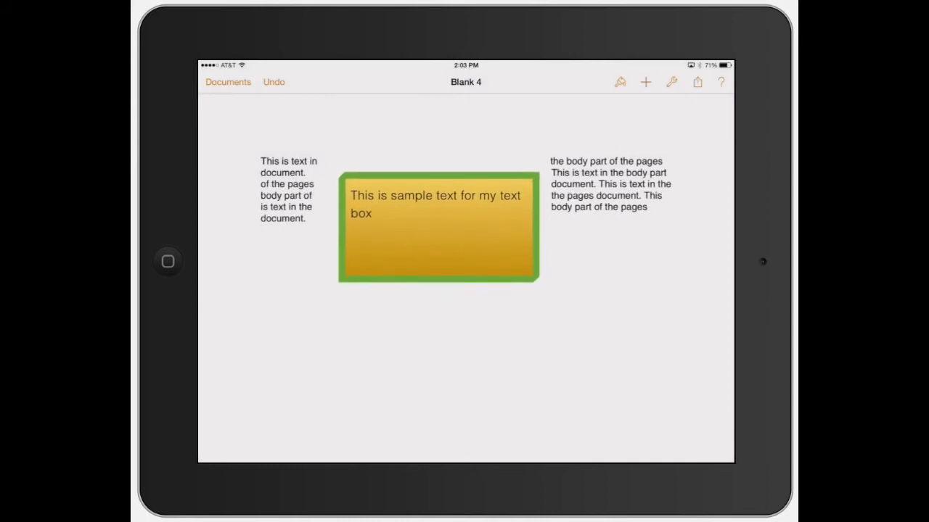
left_click_drag(438, 226, 451, 194)
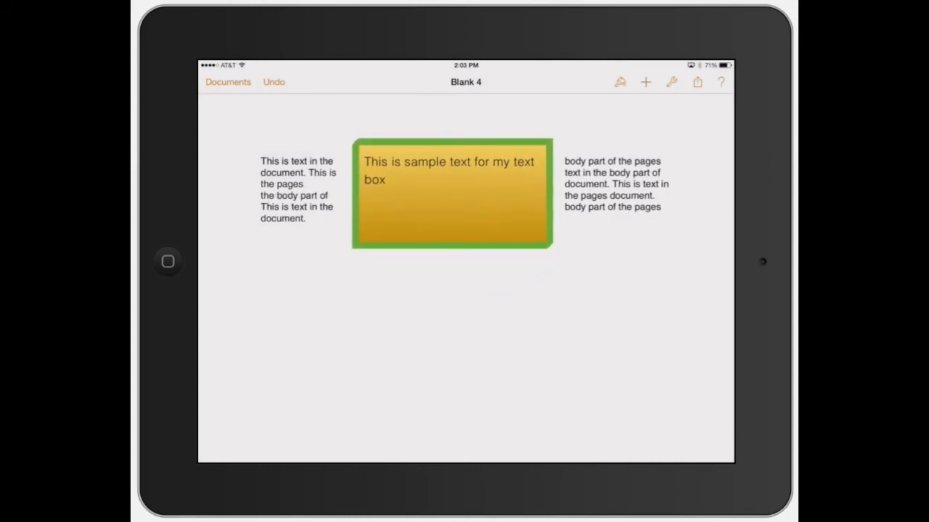
left_click(619, 81)
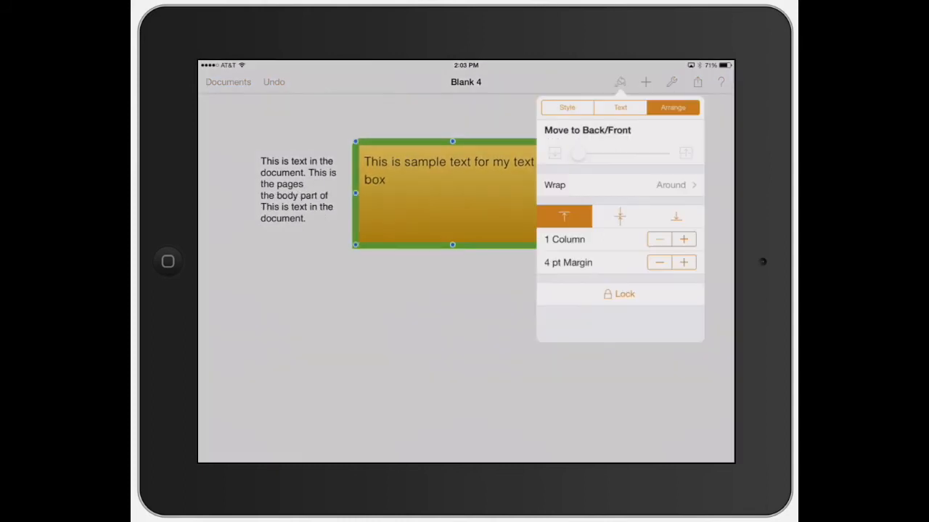
left_click(621, 184)
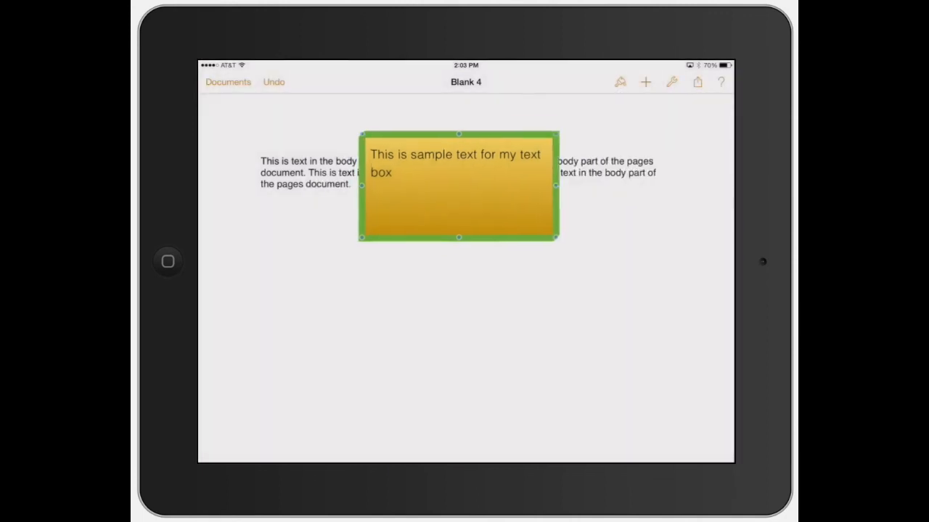
Step: Switch the wrap from None to Automatic and move the box so body text flows above and below it
left_click(619, 81)
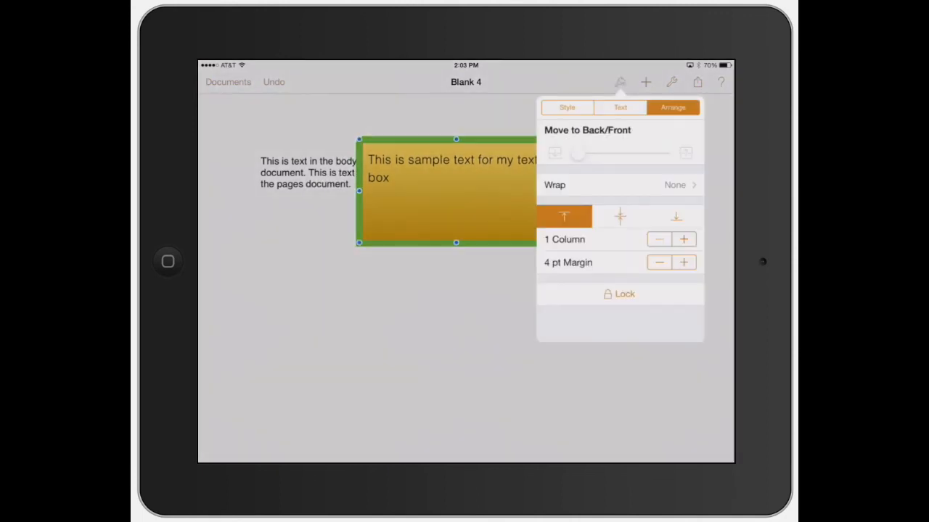
left_click(621, 184)
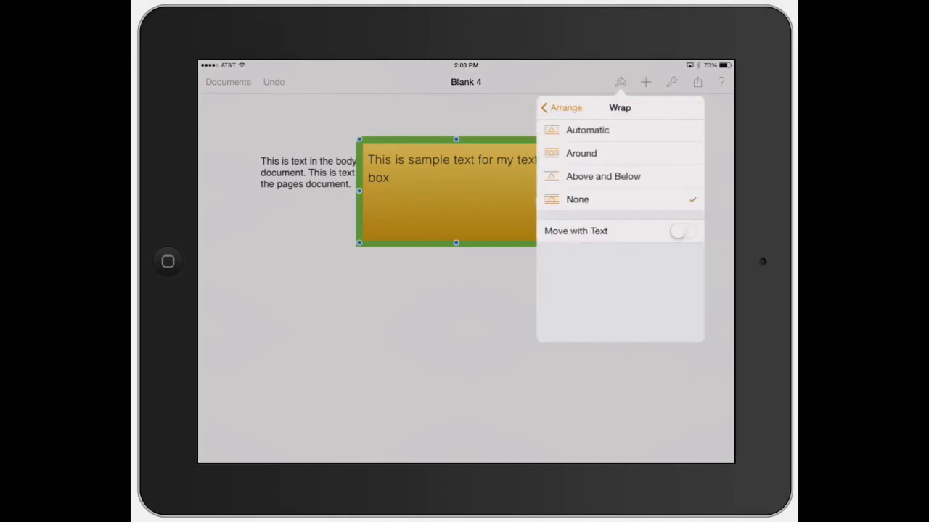
left_click(586, 131)
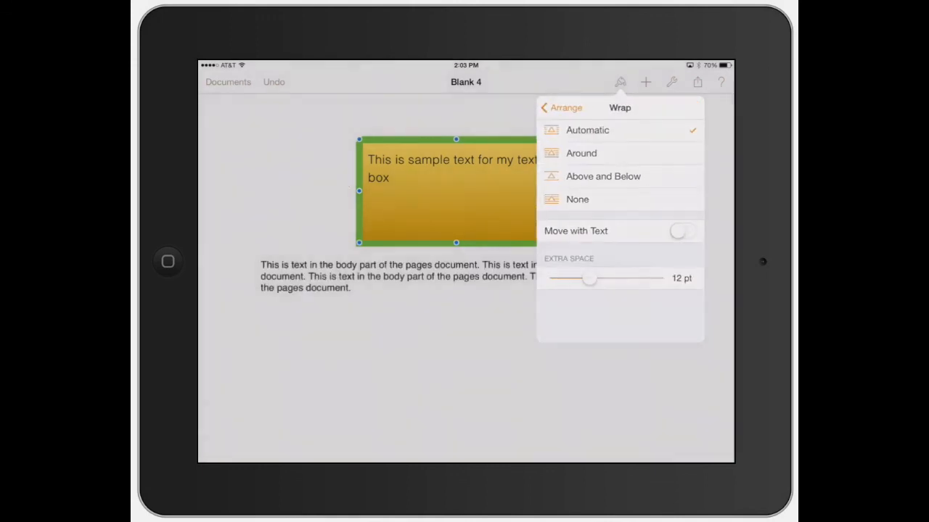
left_click(604, 177)
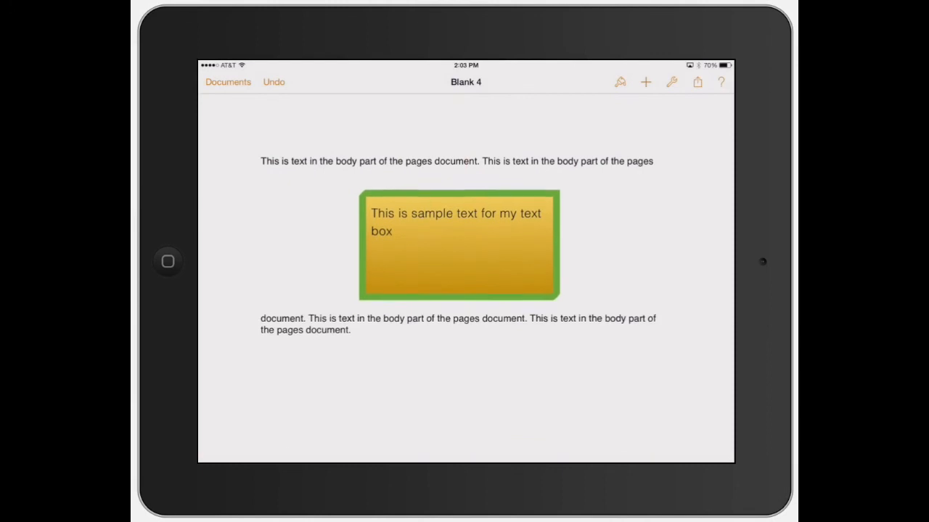
left_click_drag(459, 245, 485, 235)
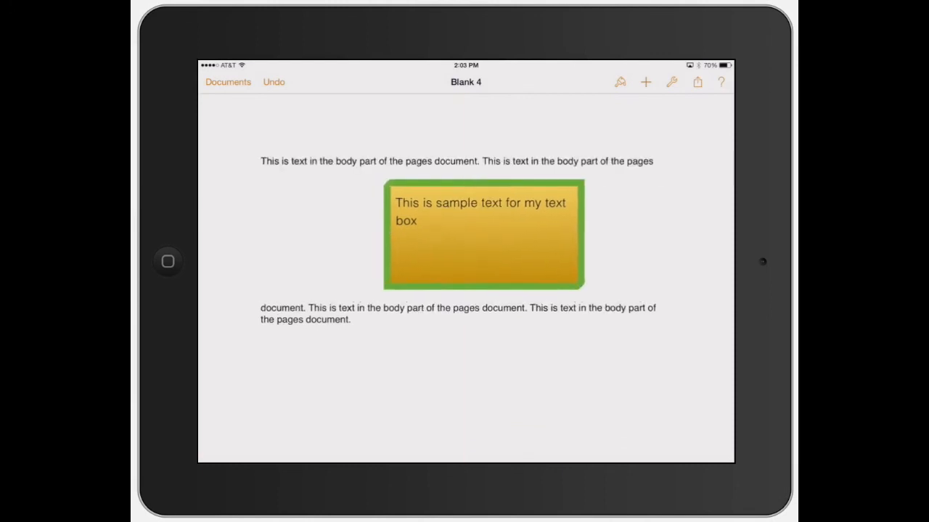
left_click_drag(484, 235, 476, 209)
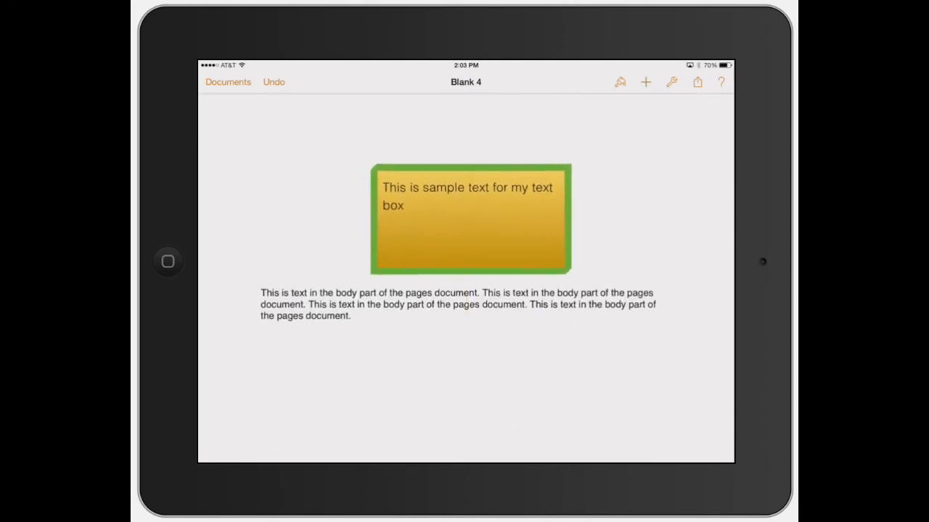
left_click(619, 81)
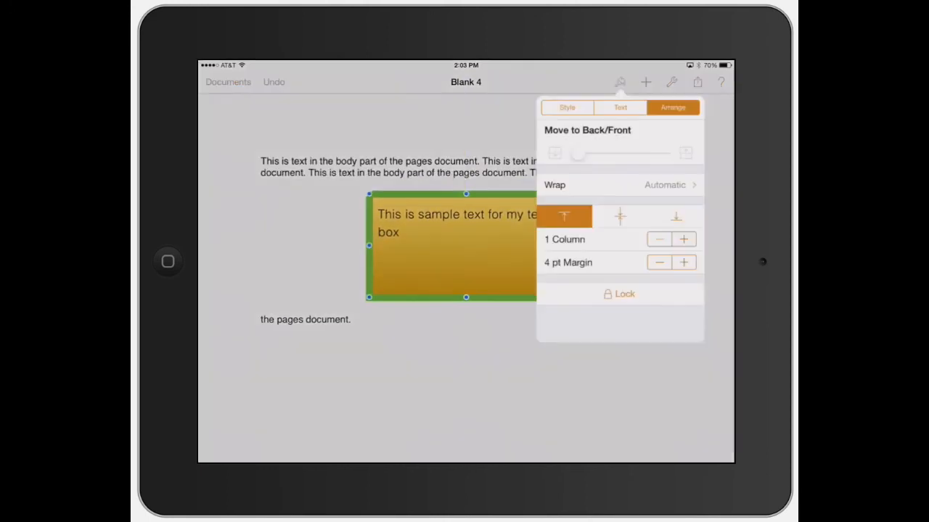
Step: Step the box's inner Margin up and back down, leaving it at 0 pt
left_click(682, 239)
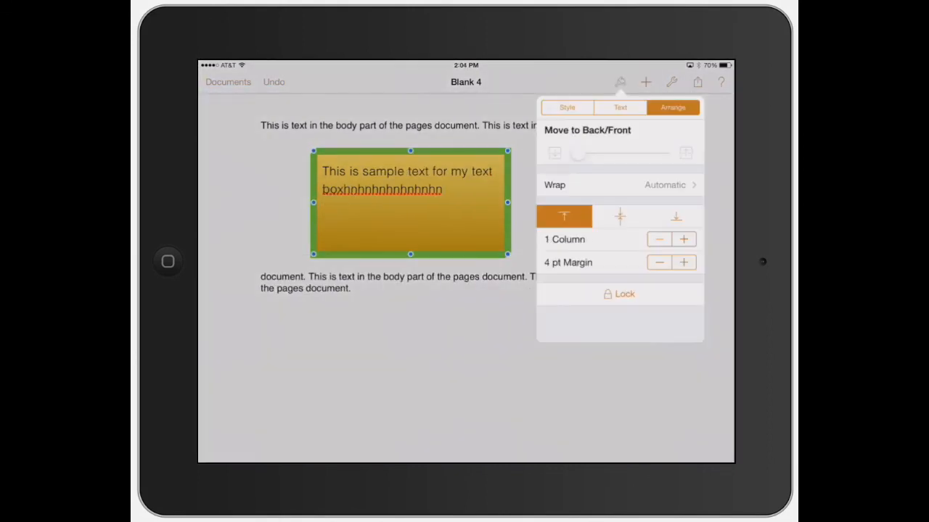
left_click(682, 262)
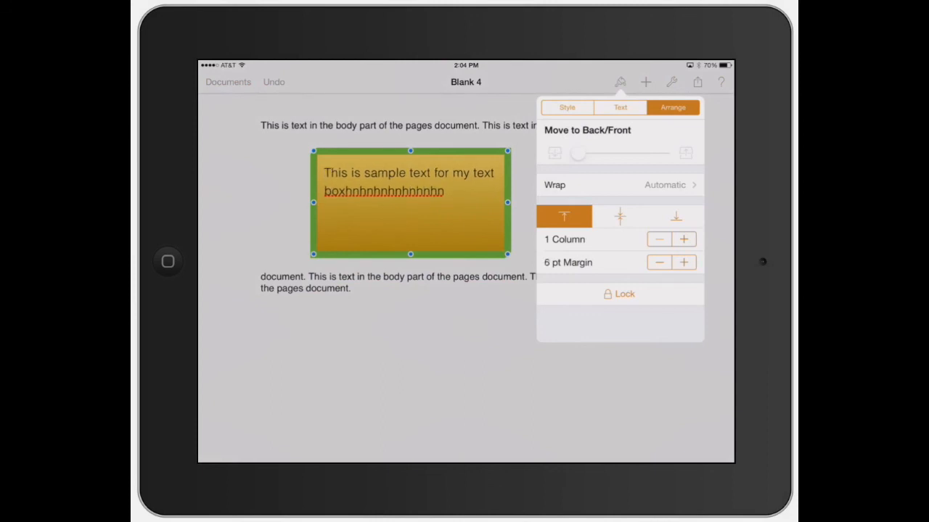
left_click(682, 261)
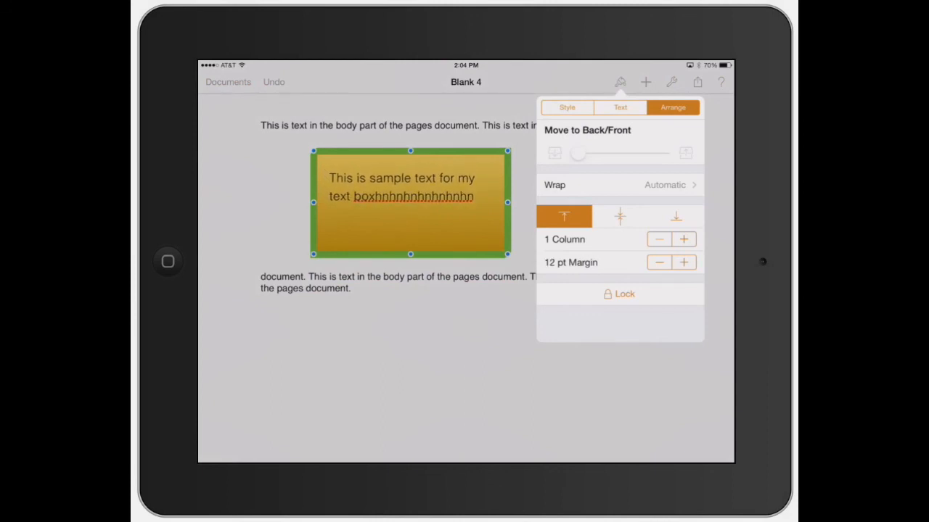
left_click(658, 261)
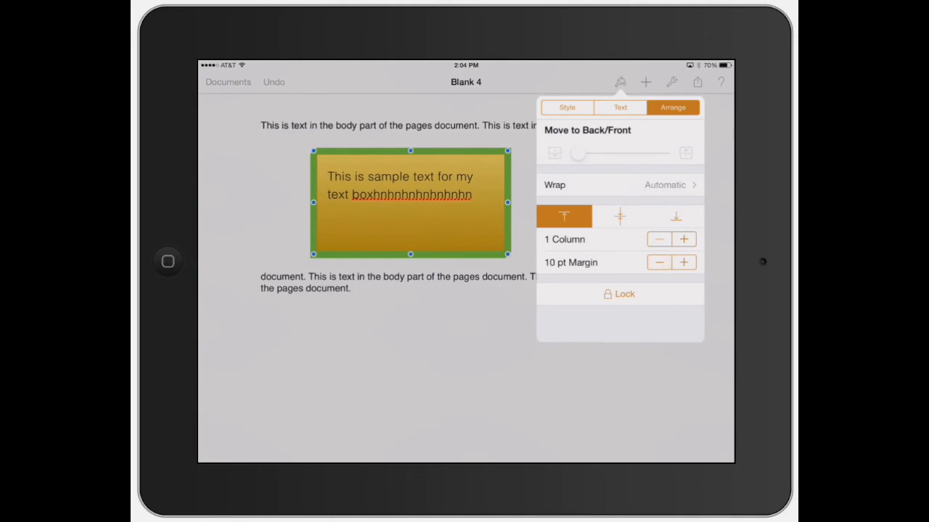
left_click(659, 261)
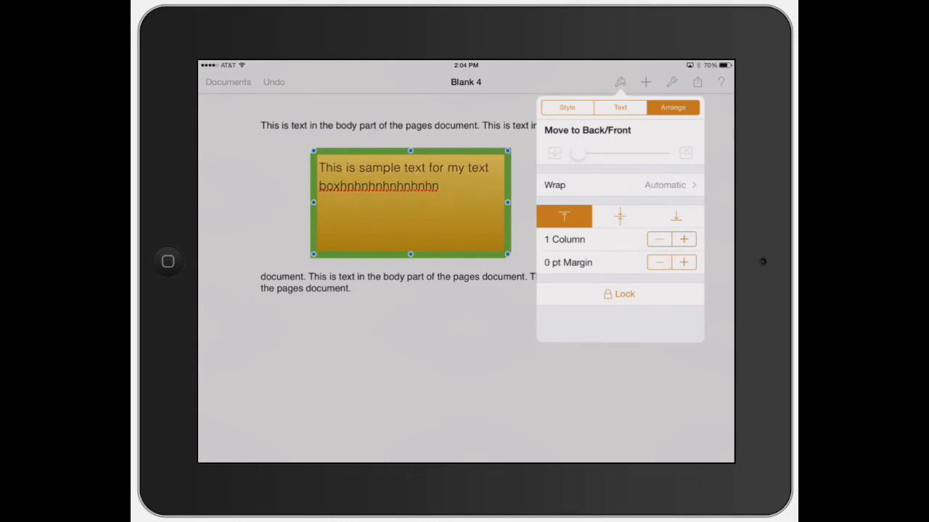
left_click(620, 108)
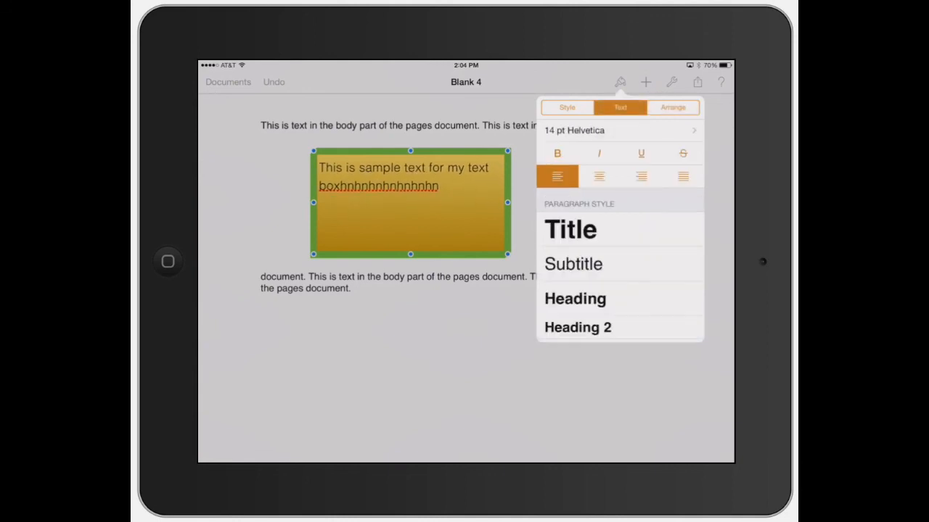
Step: Check the box's Style fill, briefly edit its text, then drag the box to the right above the body text
left_click(566, 108)
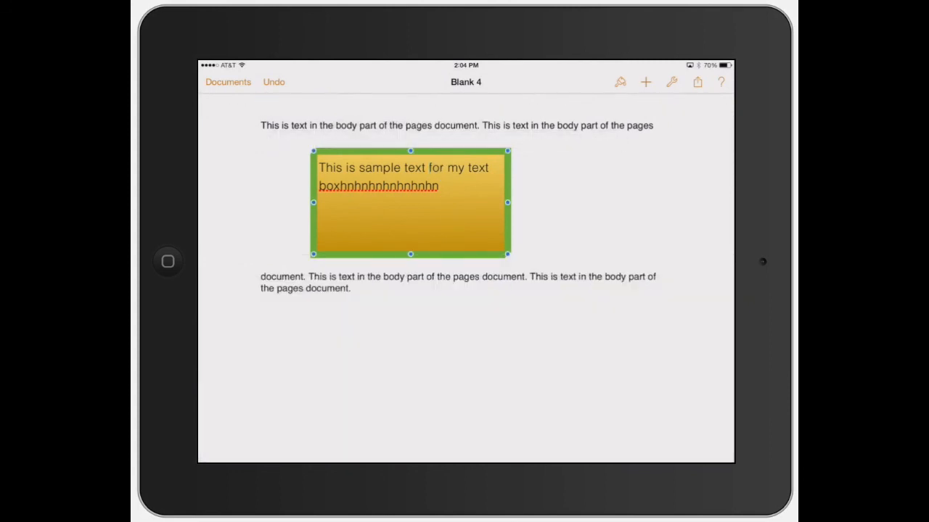
left_click(620, 82)
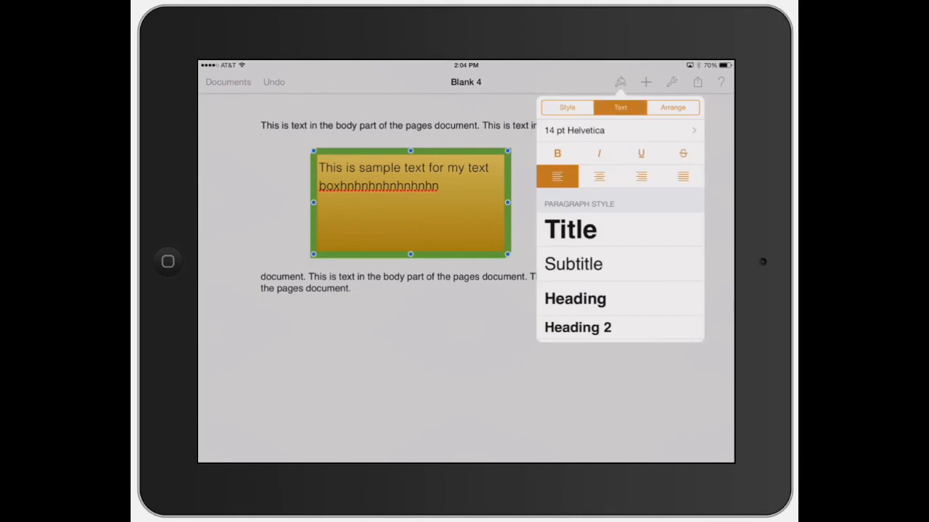
left_click(566, 107)
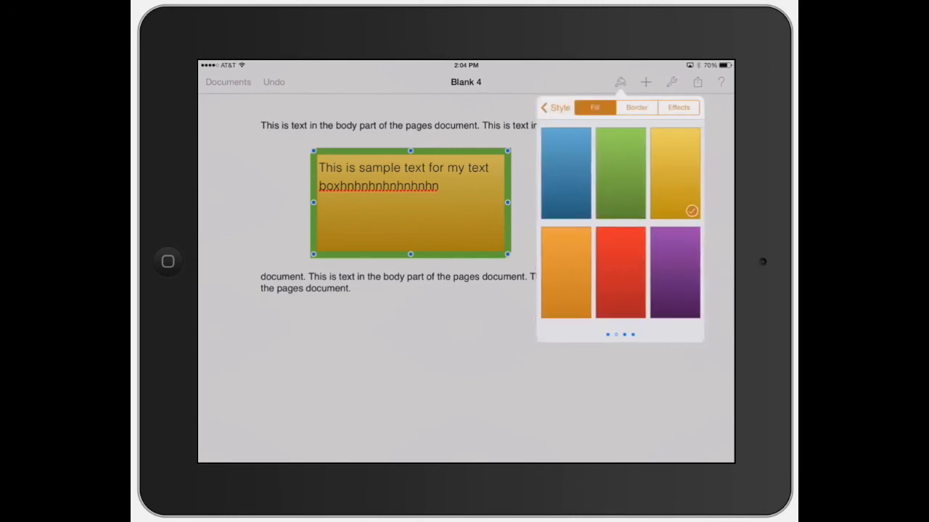
left_click(636, 108)
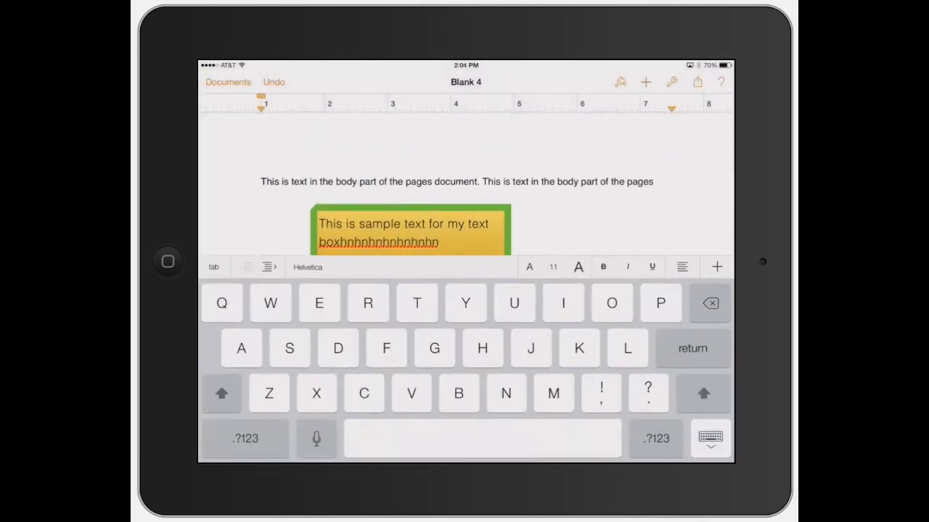
left_click(710, 438)
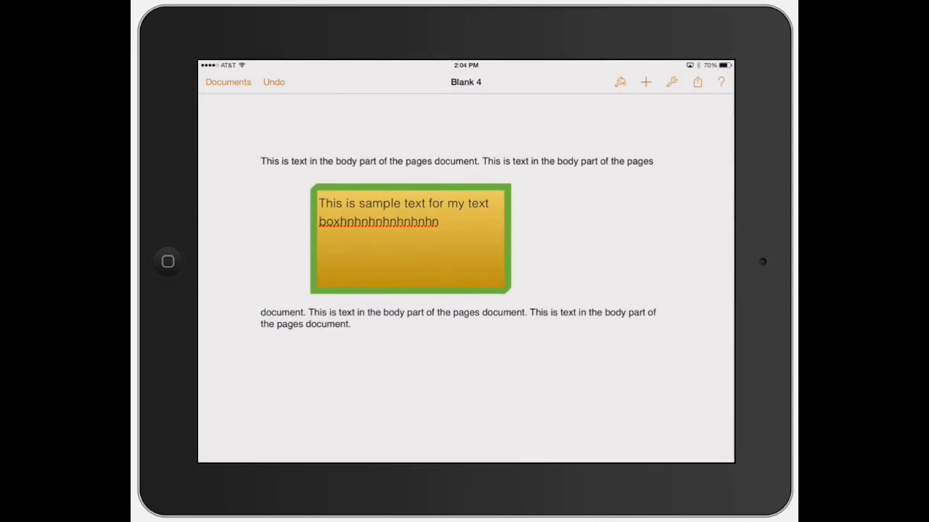
left_click_drag(409, 239, 524, 230)
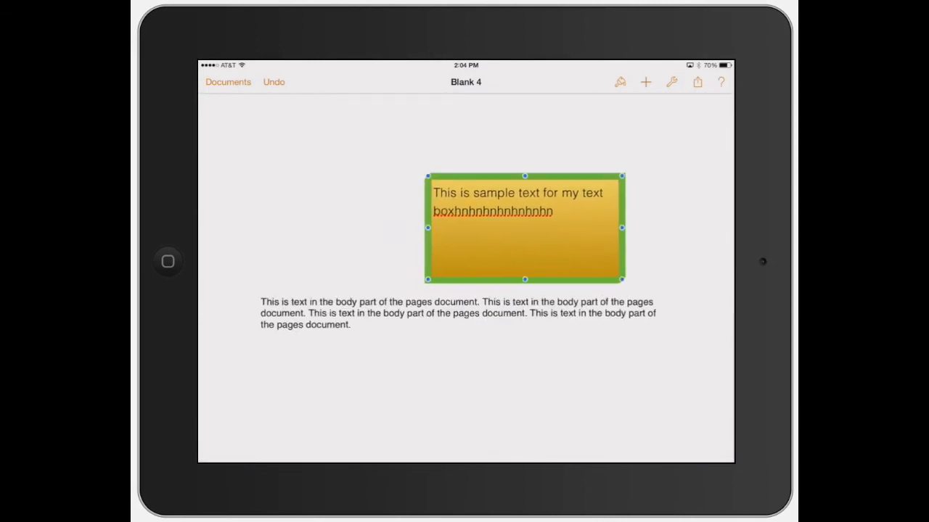